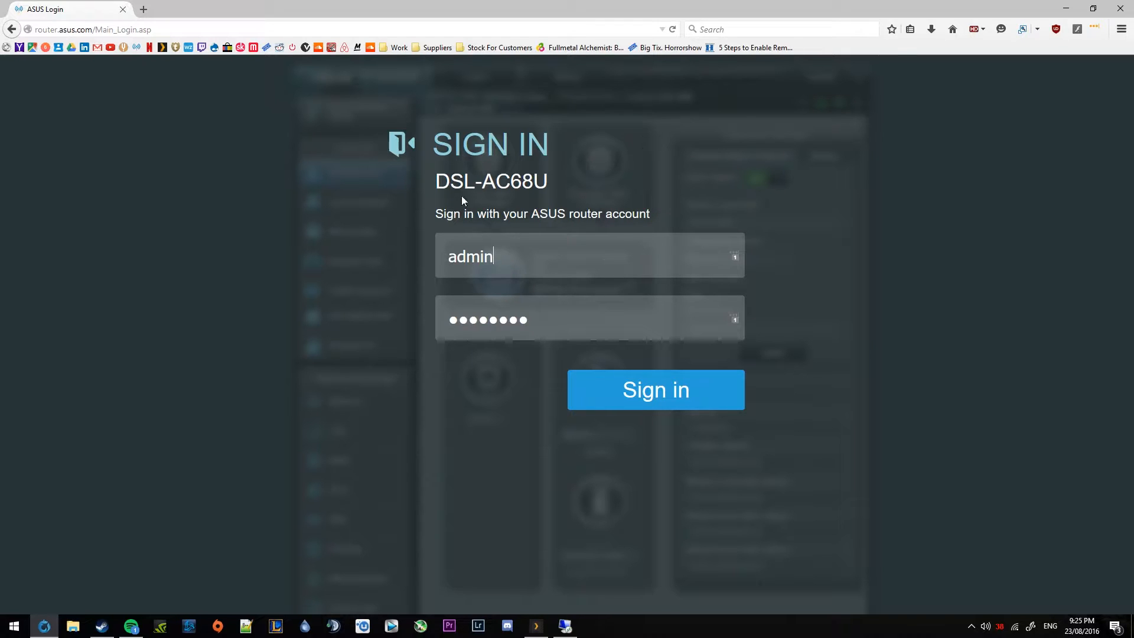
mouse_move(384, 187)
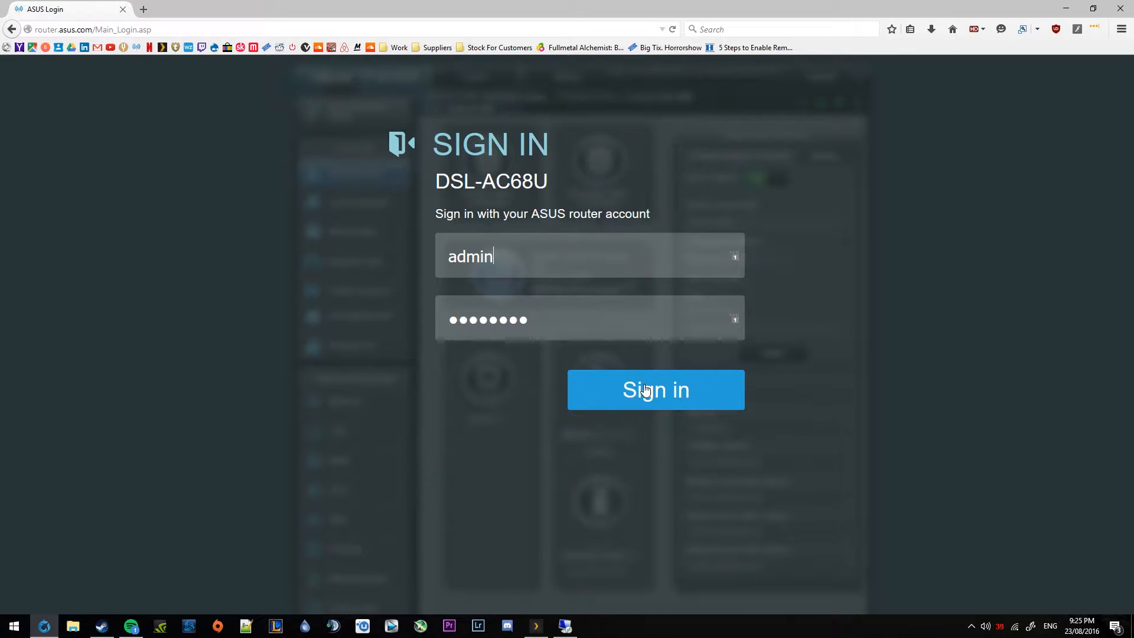
Check the PC's network addresses with ipconfig in a command prompt.
key(Win+r)
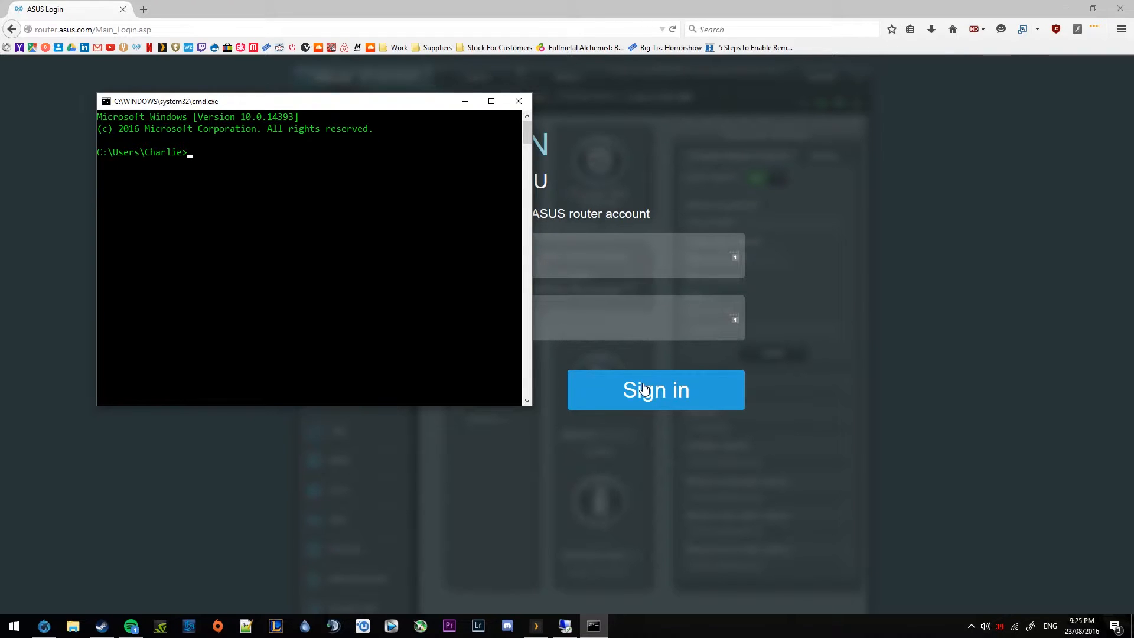
text(ipconfig)
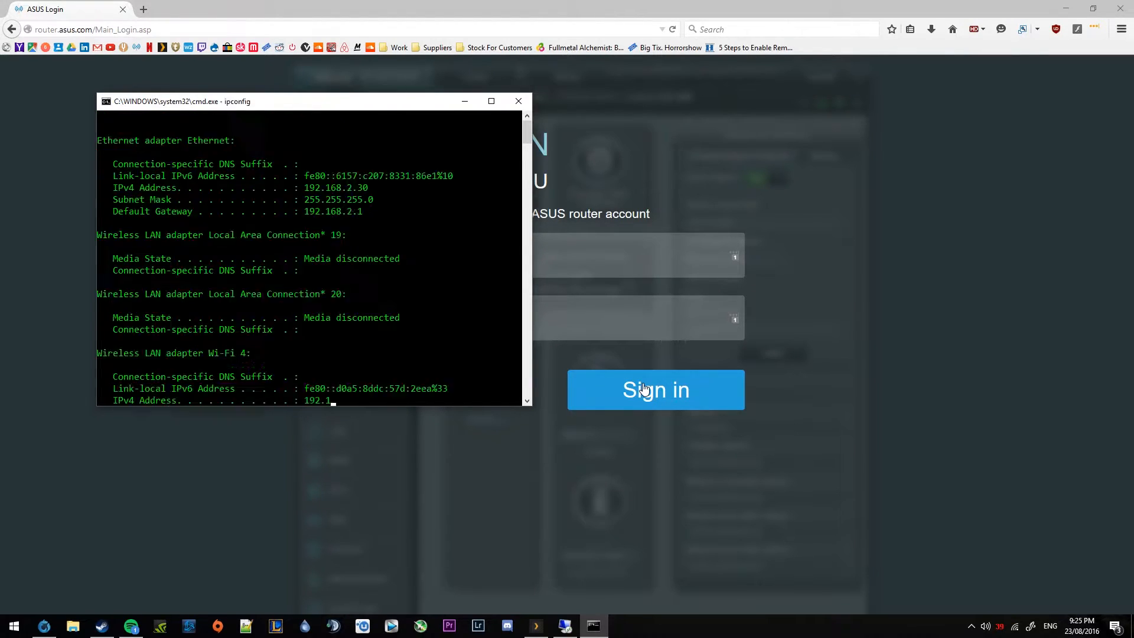
scroll(down, 3)
text(admin)
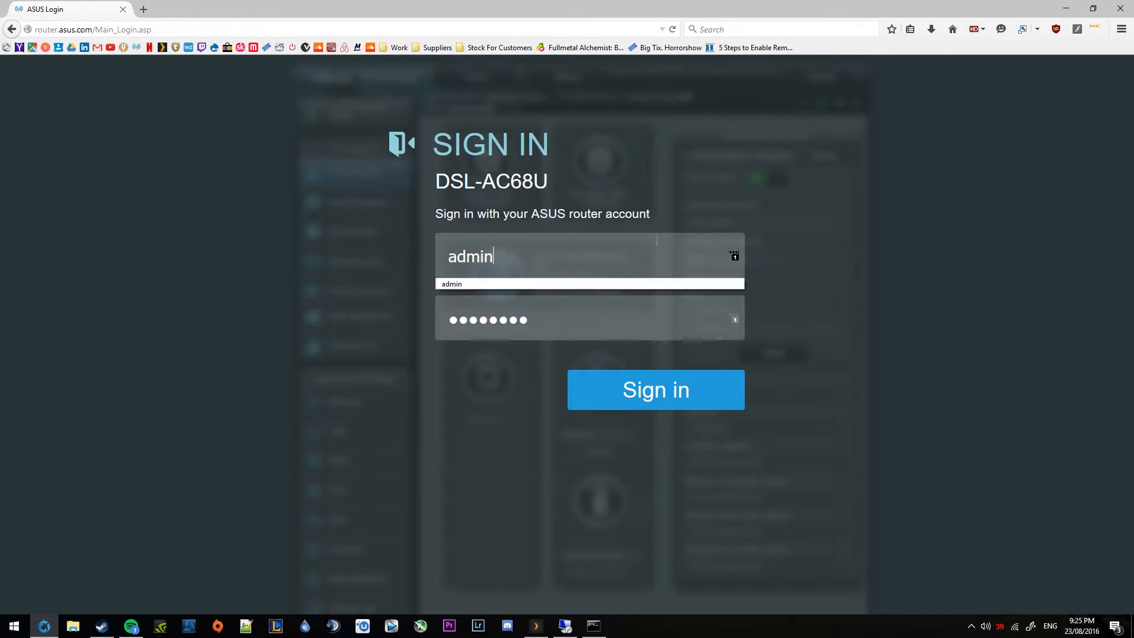
Sign in to the ASUS router with the saved admin account and go to the WAN settings.
click(949, 273)
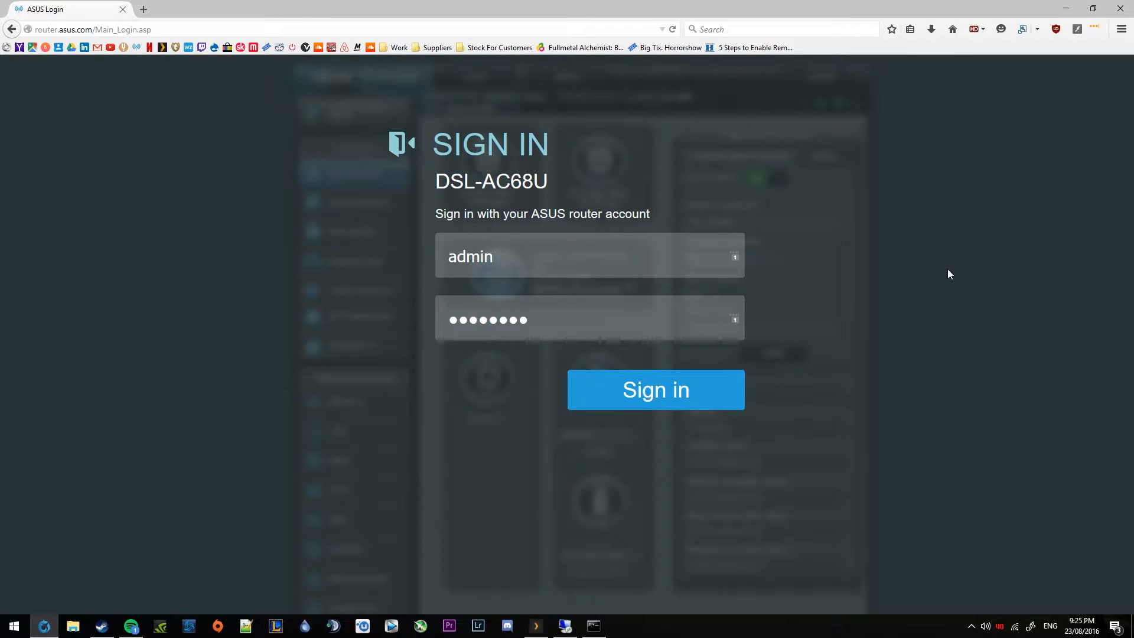
mouse_move(892, 385)
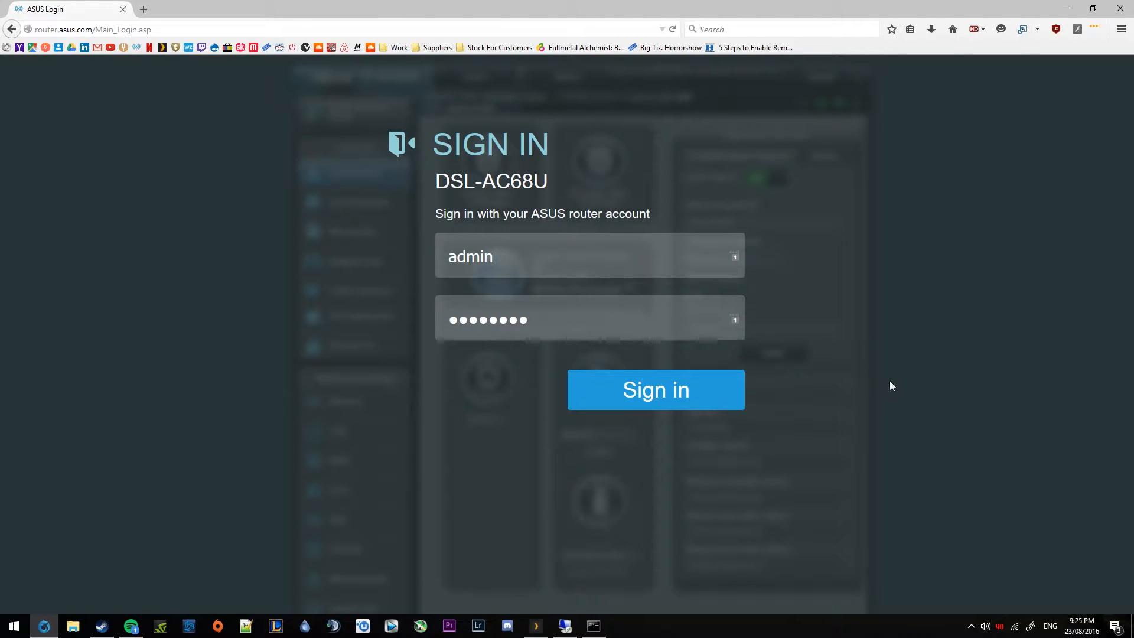
mouse_move(726, 395)
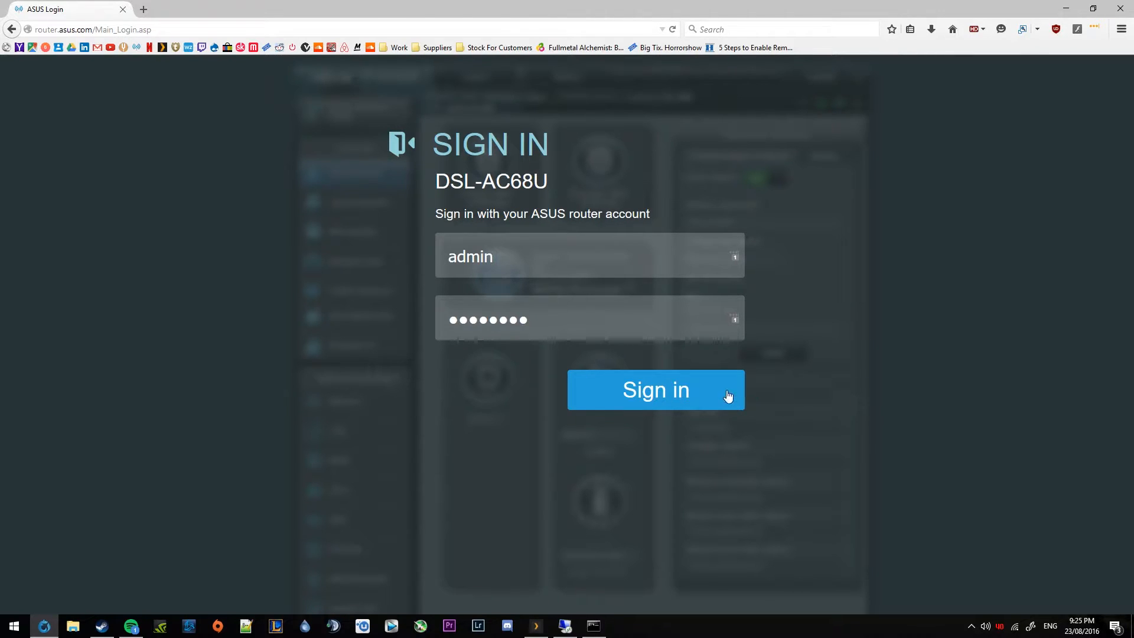
click(655, 390)
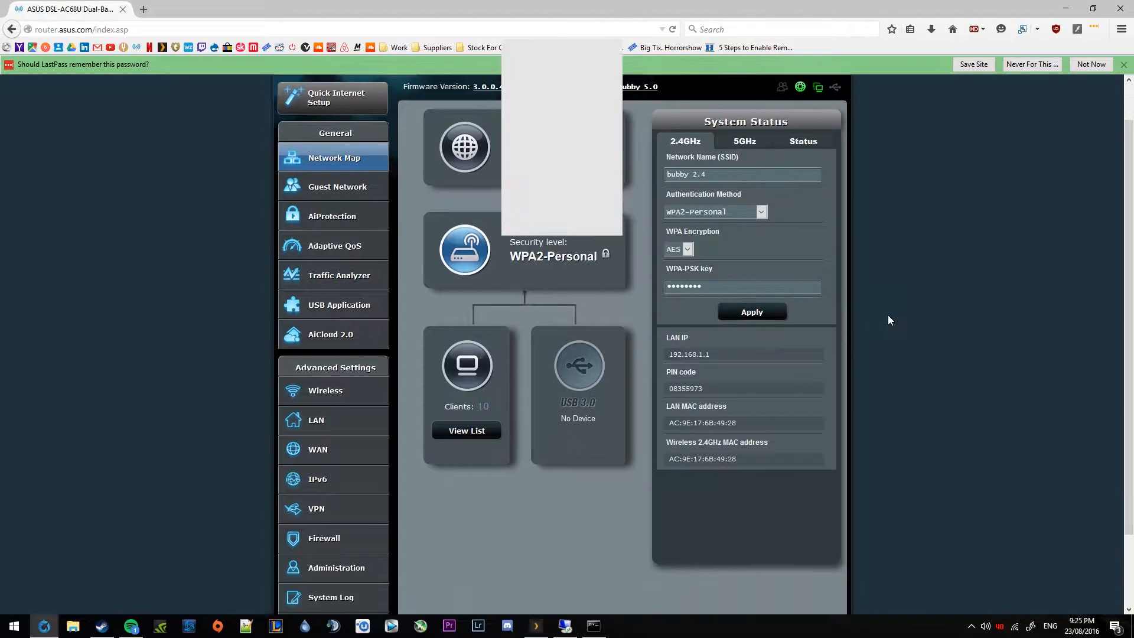
scroll(down, 3)
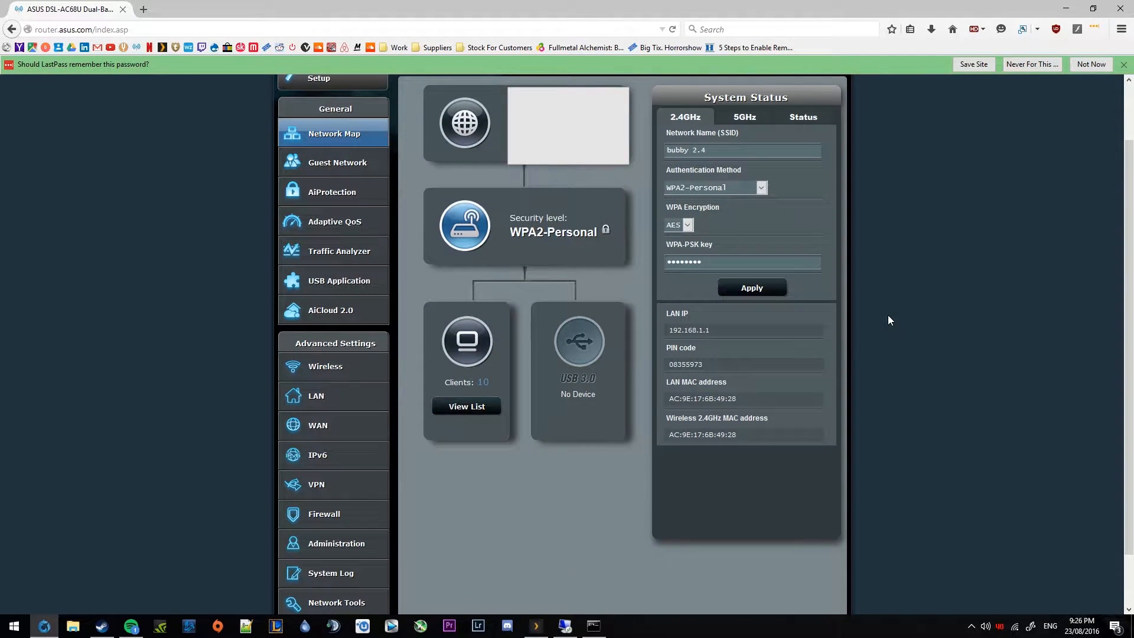
mouse_move(401, 447)
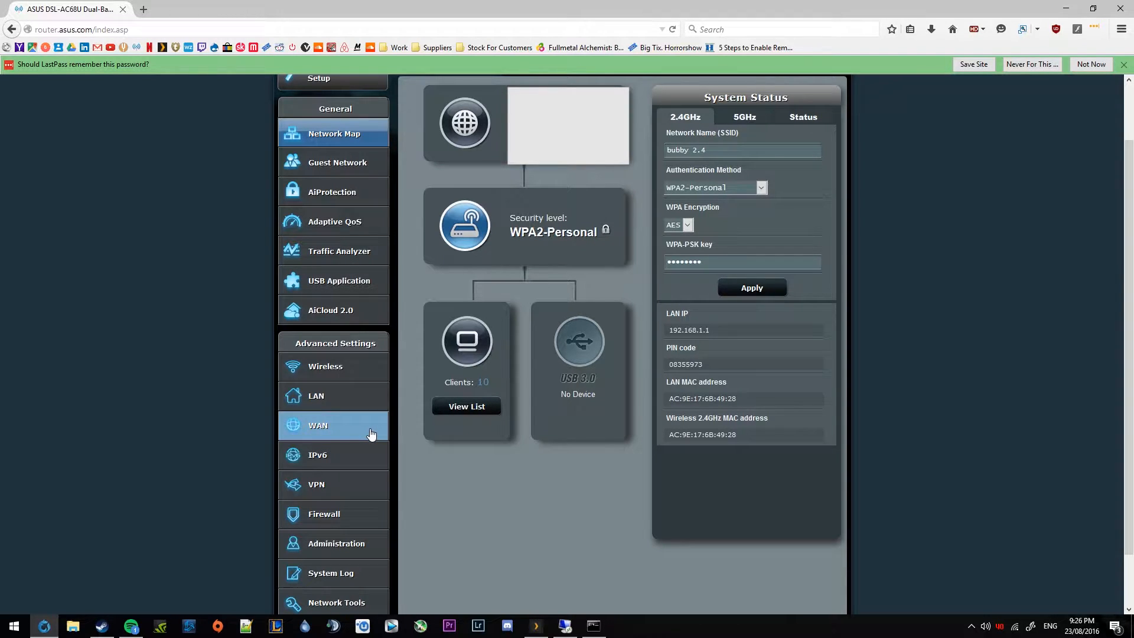
click(318, 426)
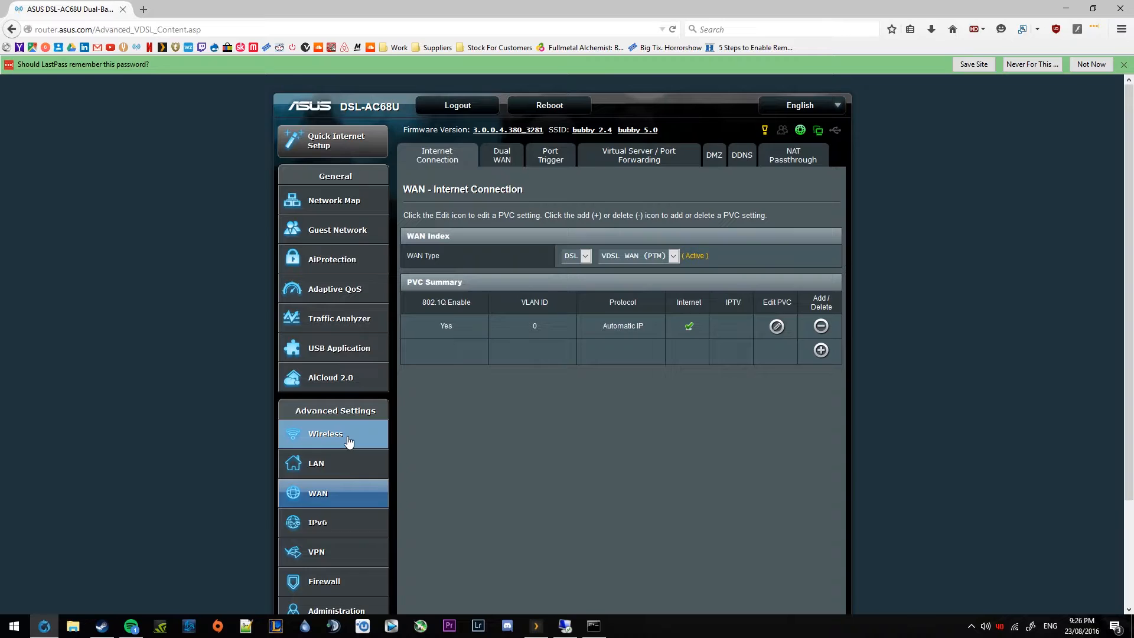
mouse_move(339, 318)
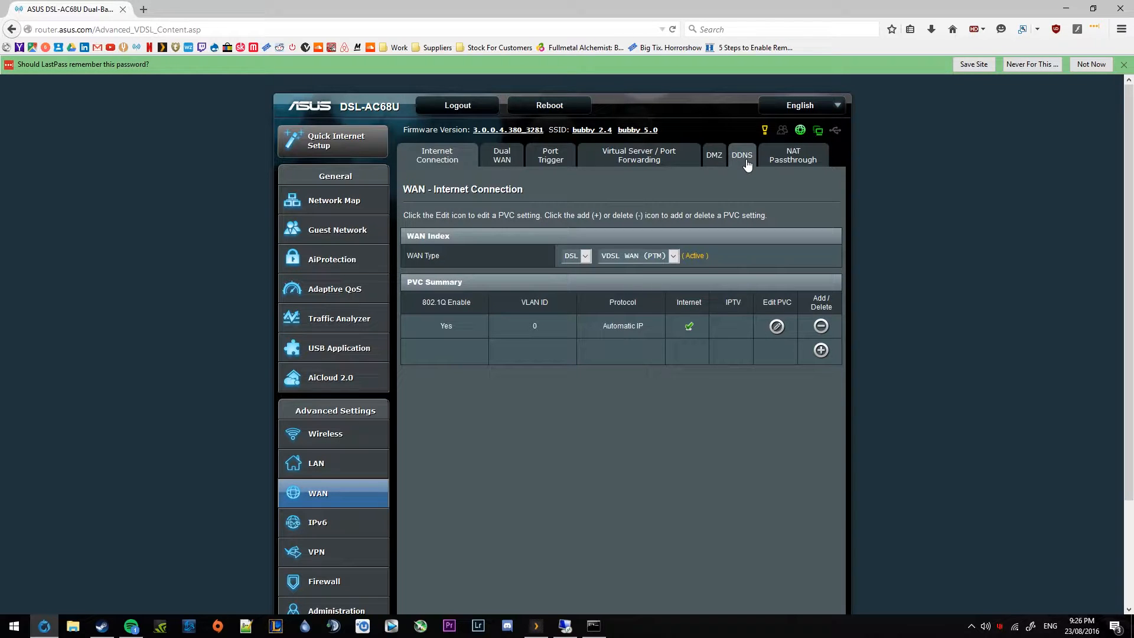
Switch to the WAN DDNS page and enable the DDNS client.
click(738, 154)
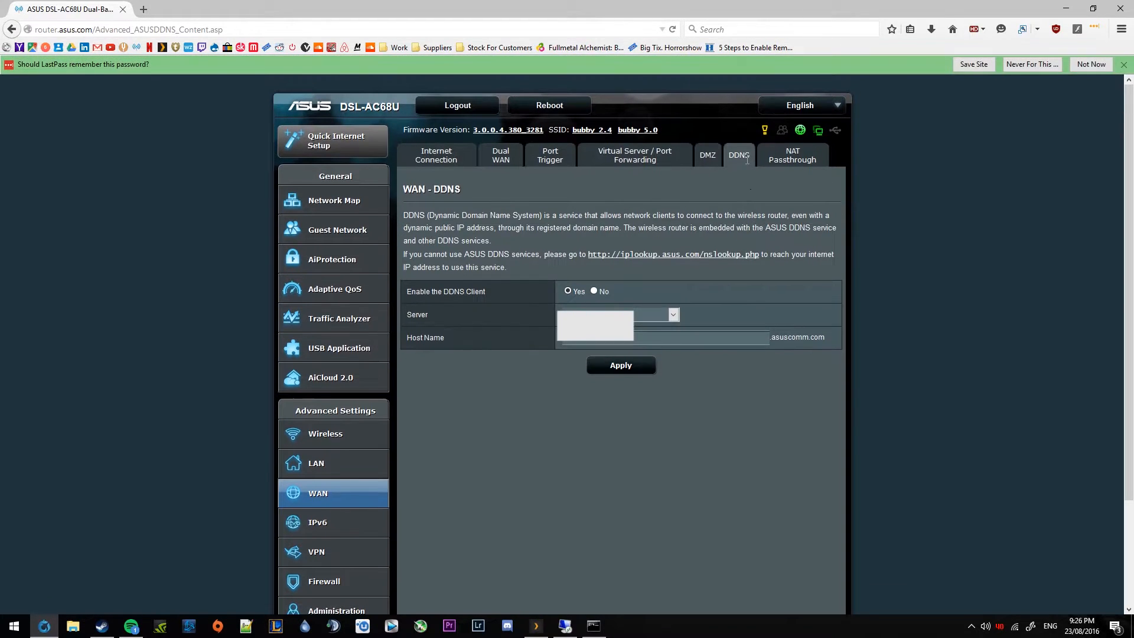
click(614, 314)
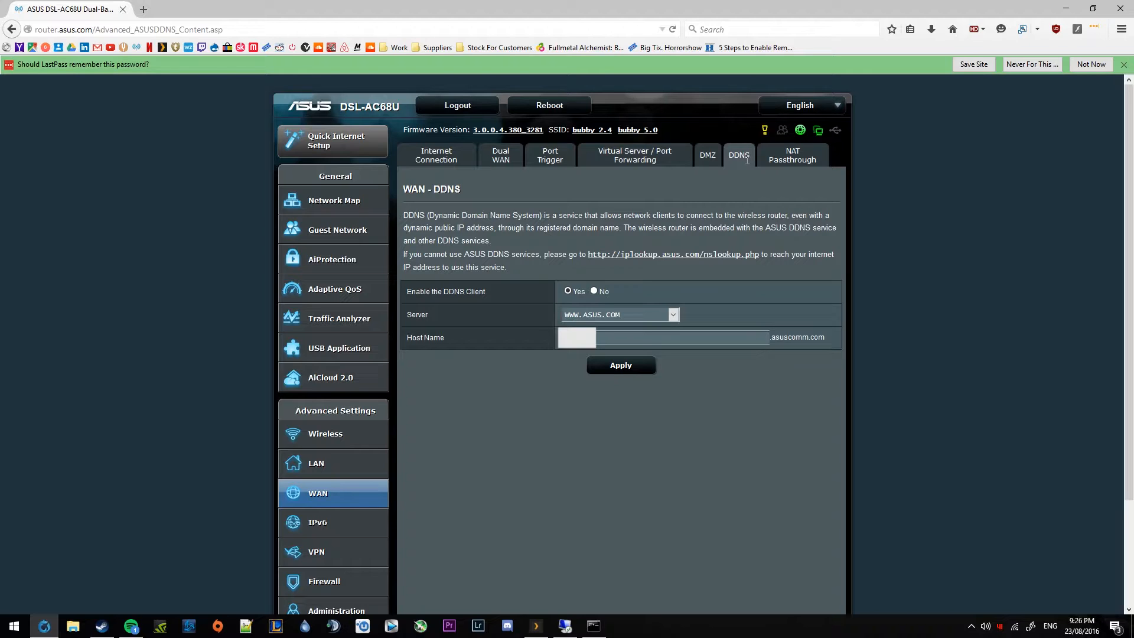
mouse_move(514, 279)
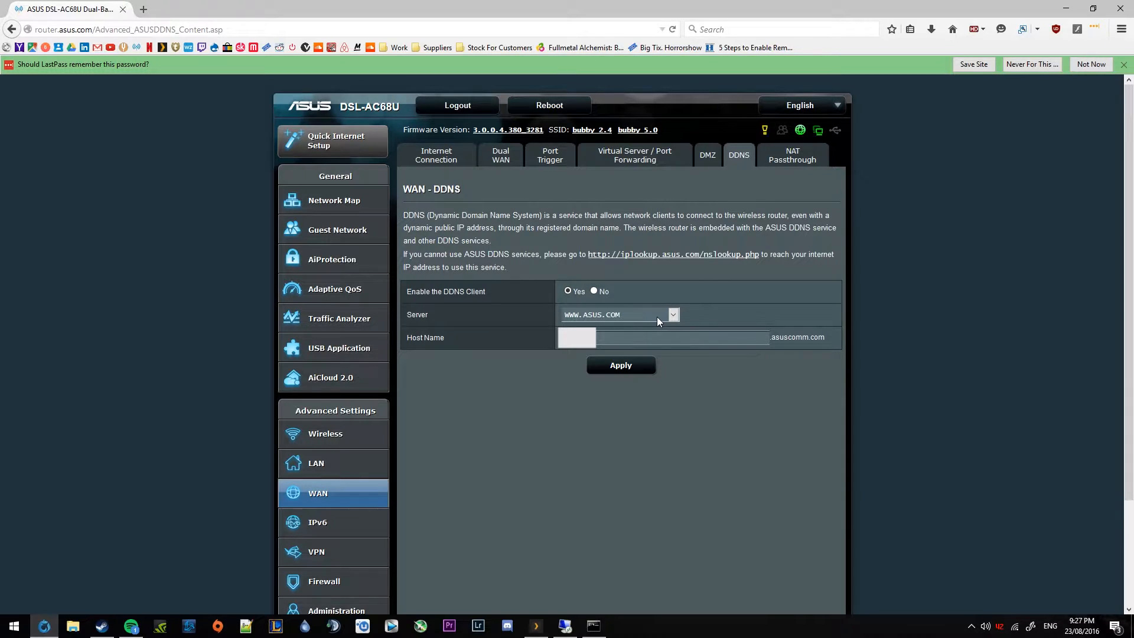
mouse_move(649, 319)
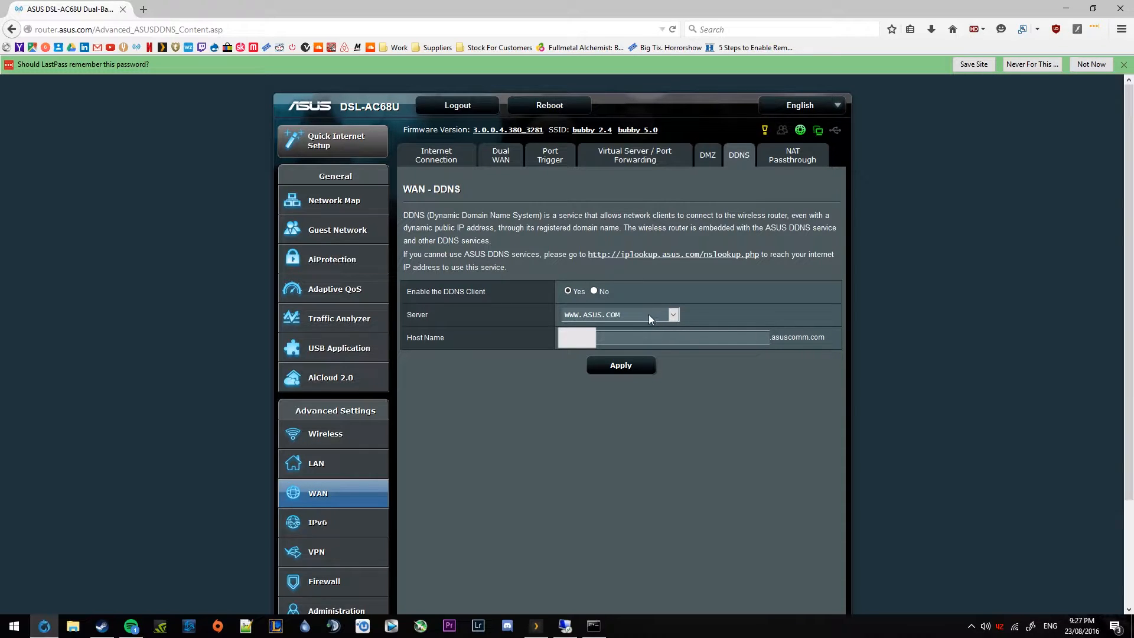
mouse_move(719, 378)
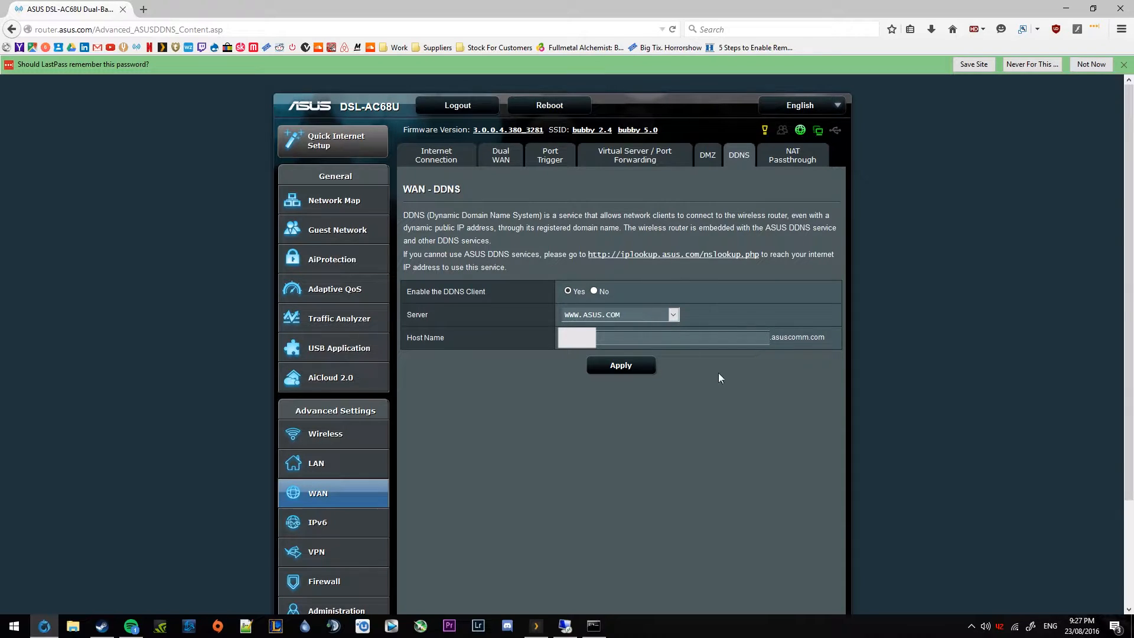
mouse_move(458, 340)
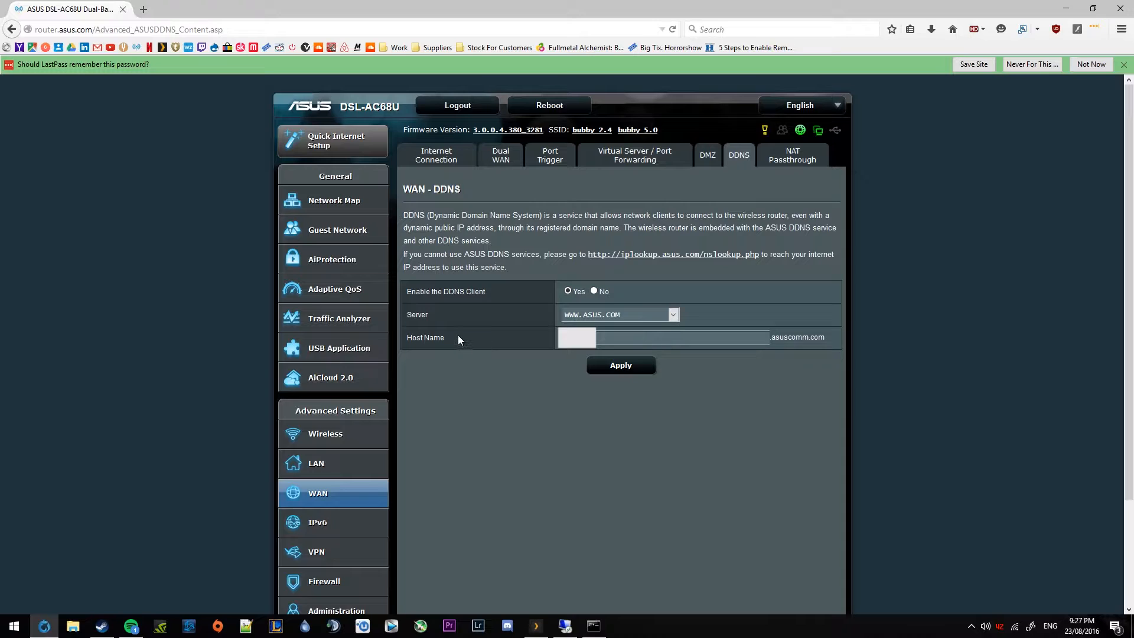
mouse_move(635, 329)
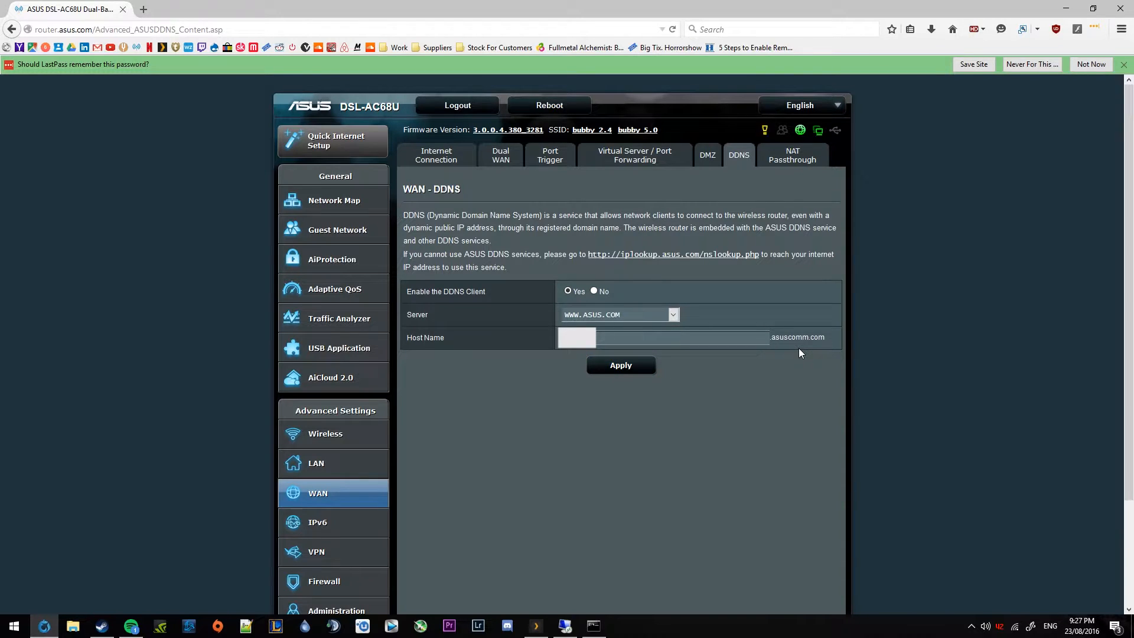
mouse_move(654, 508)
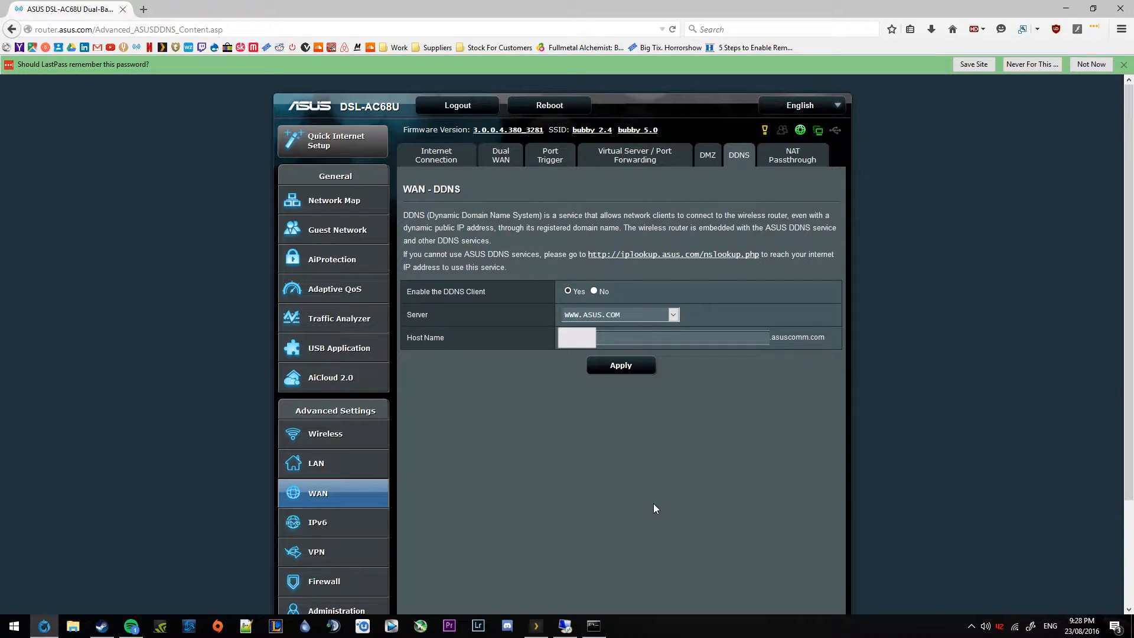
mouse_move(643, 467)
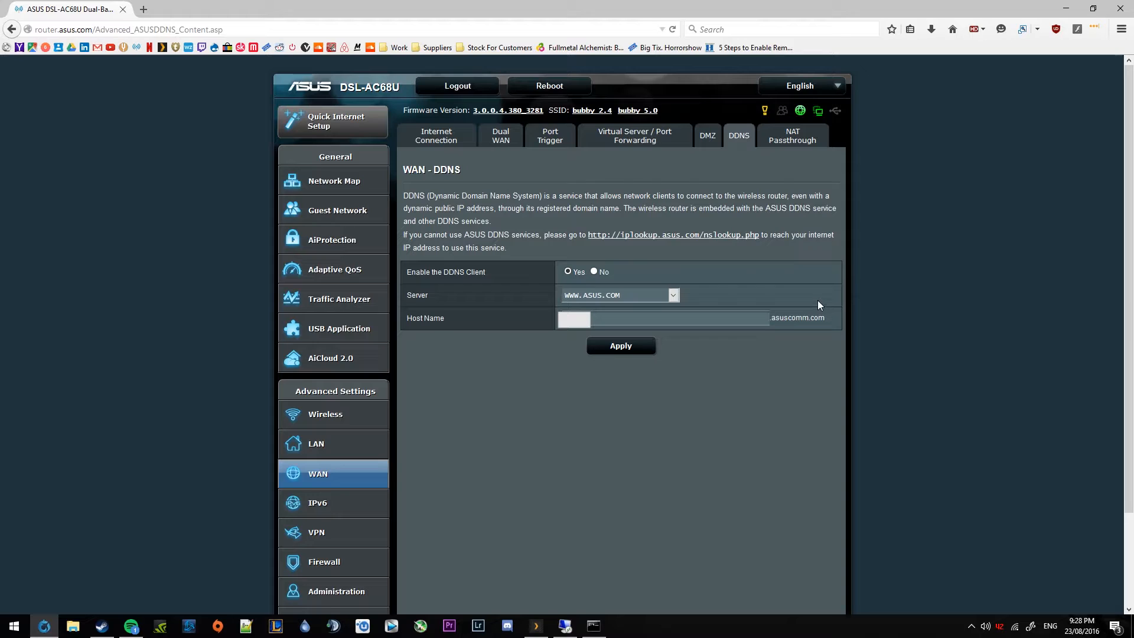
mouse_move(489, 575)
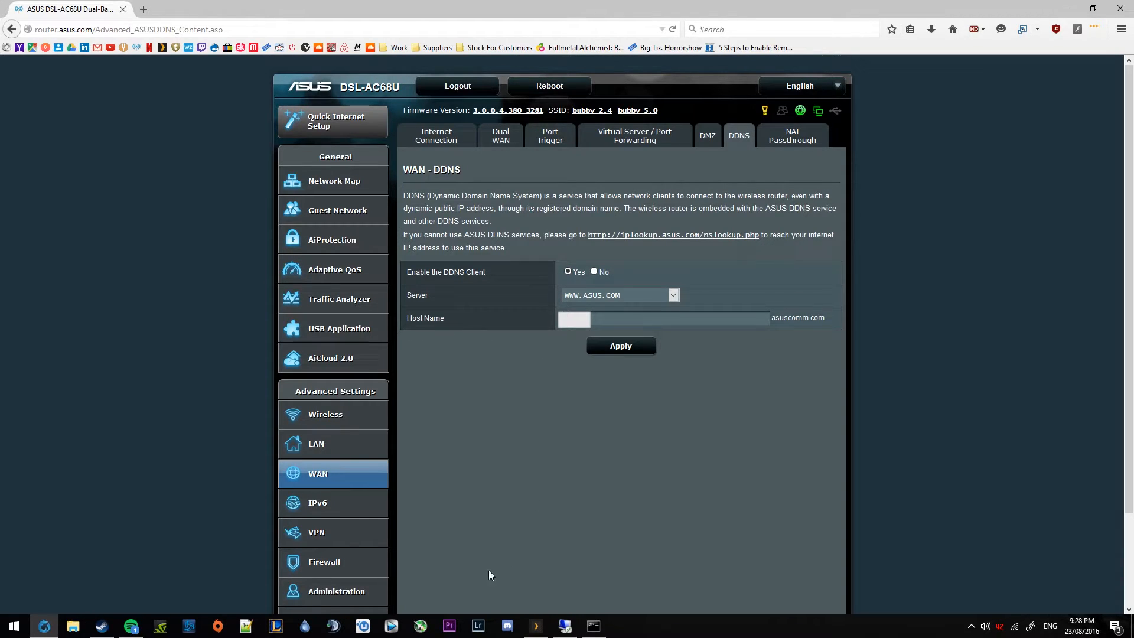
mouse_move(331, 532)
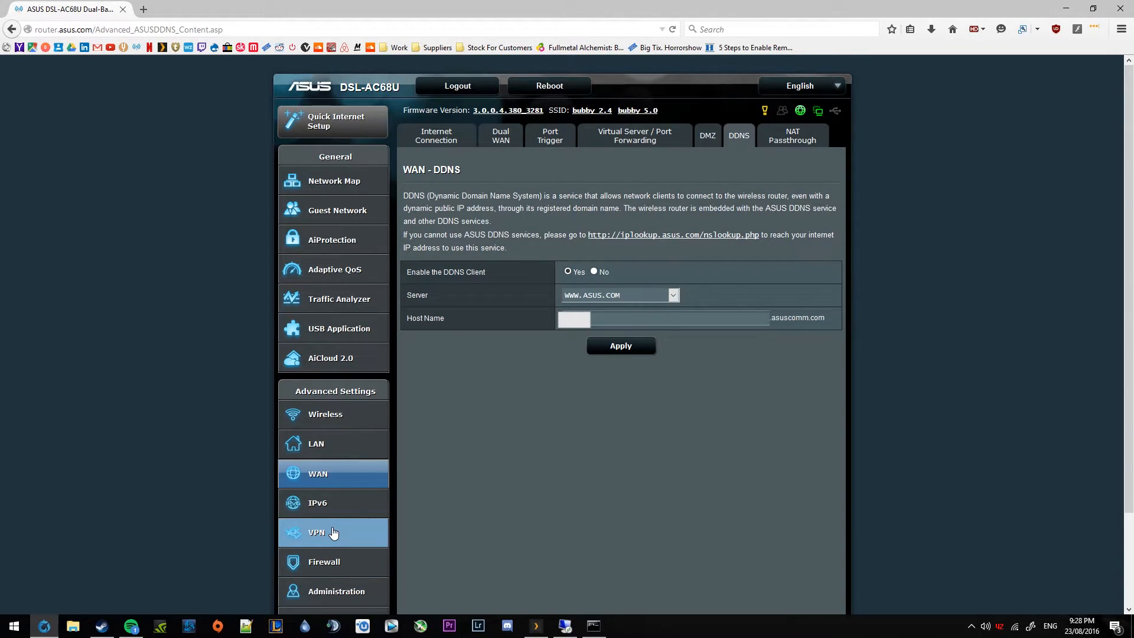
Go to the VPN server page and start entering a new VPN user's username.
click(316, 532)
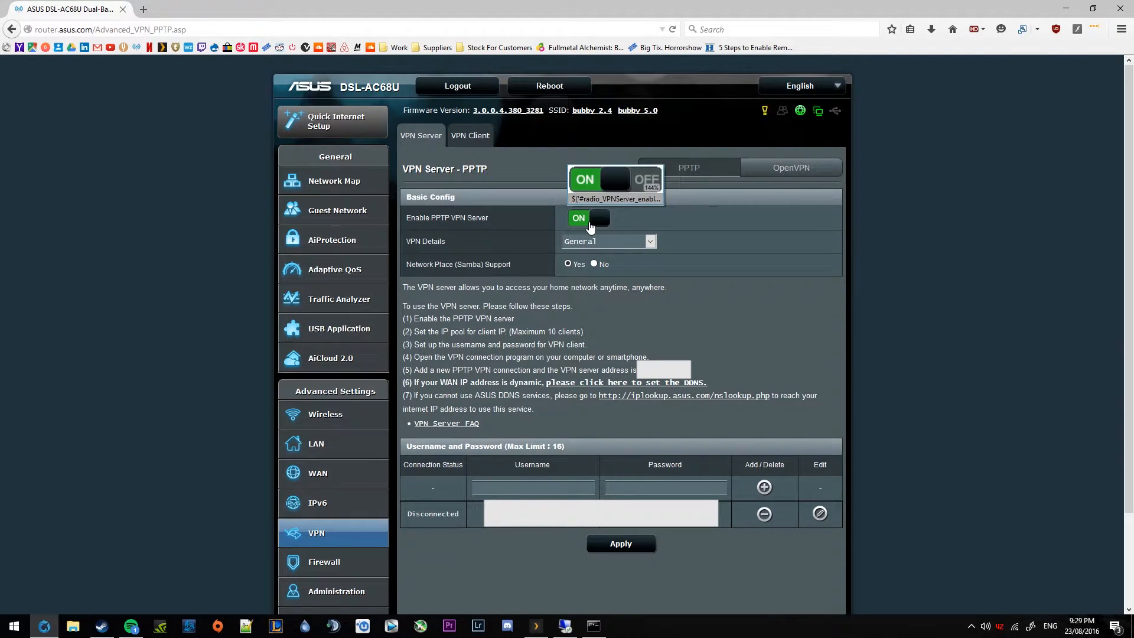
mouse_move(516, 262)
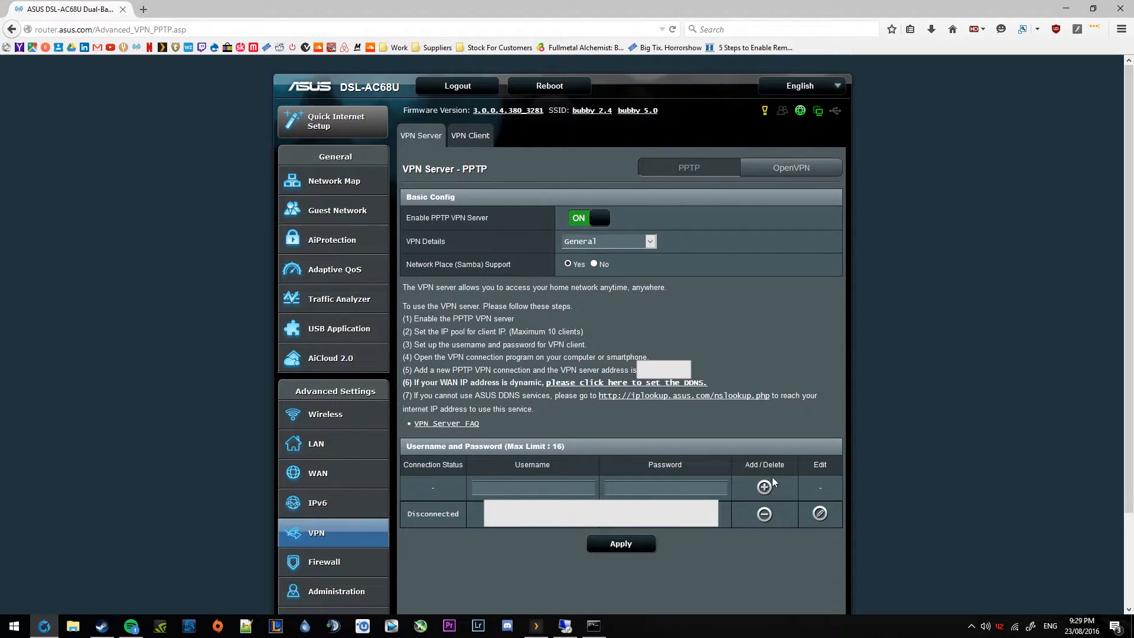
click(531, 487)
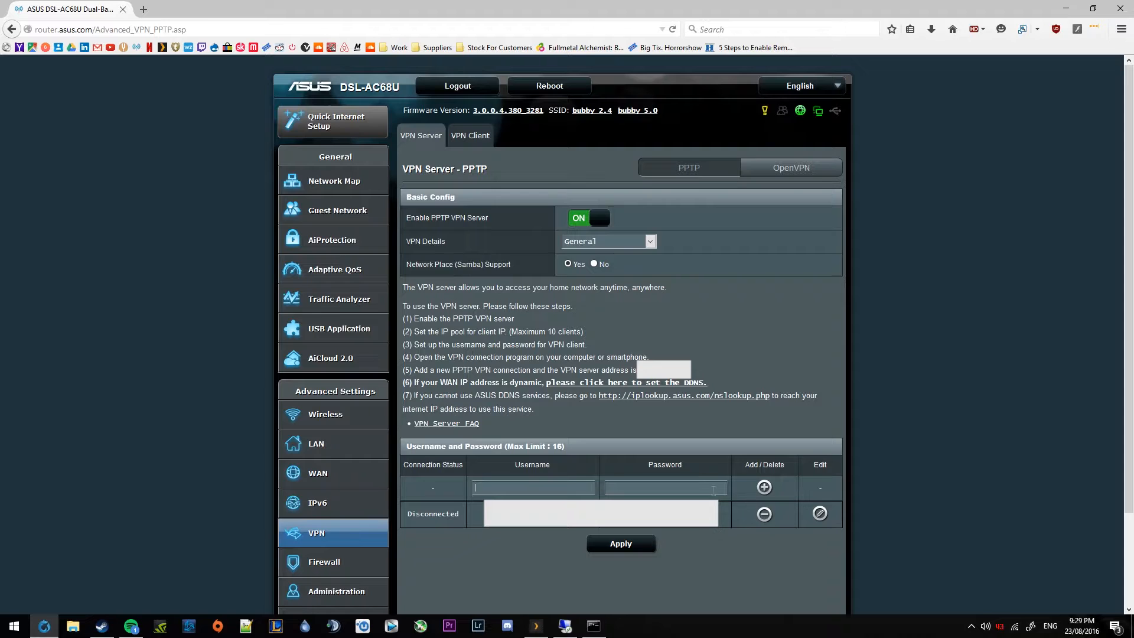
mouse_move(654, 453)
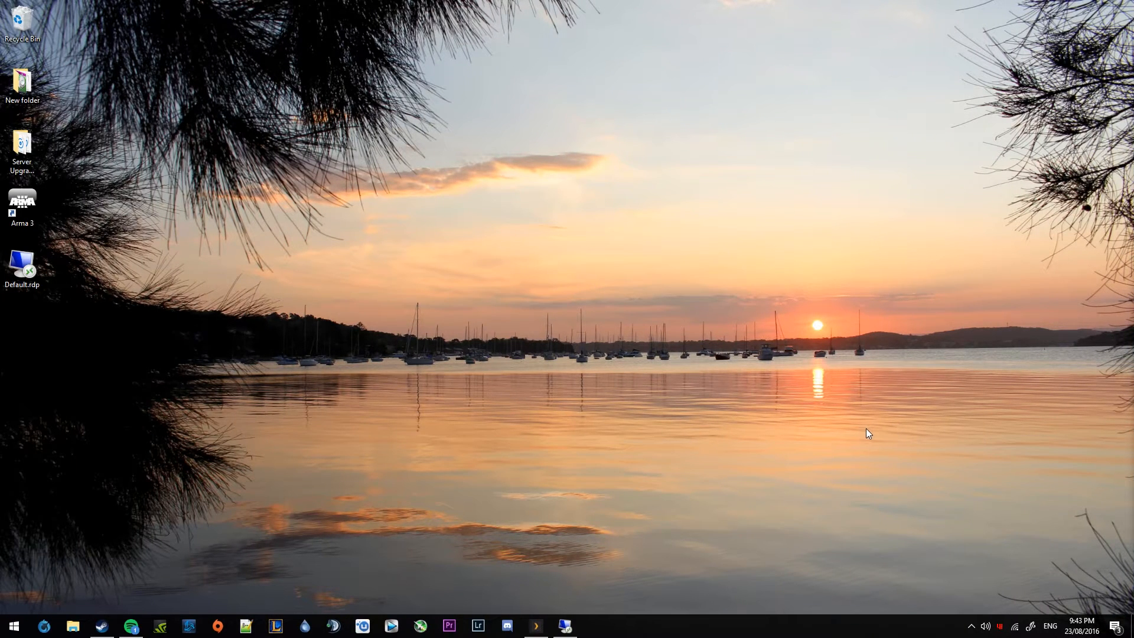
mouse_move(821, 492)
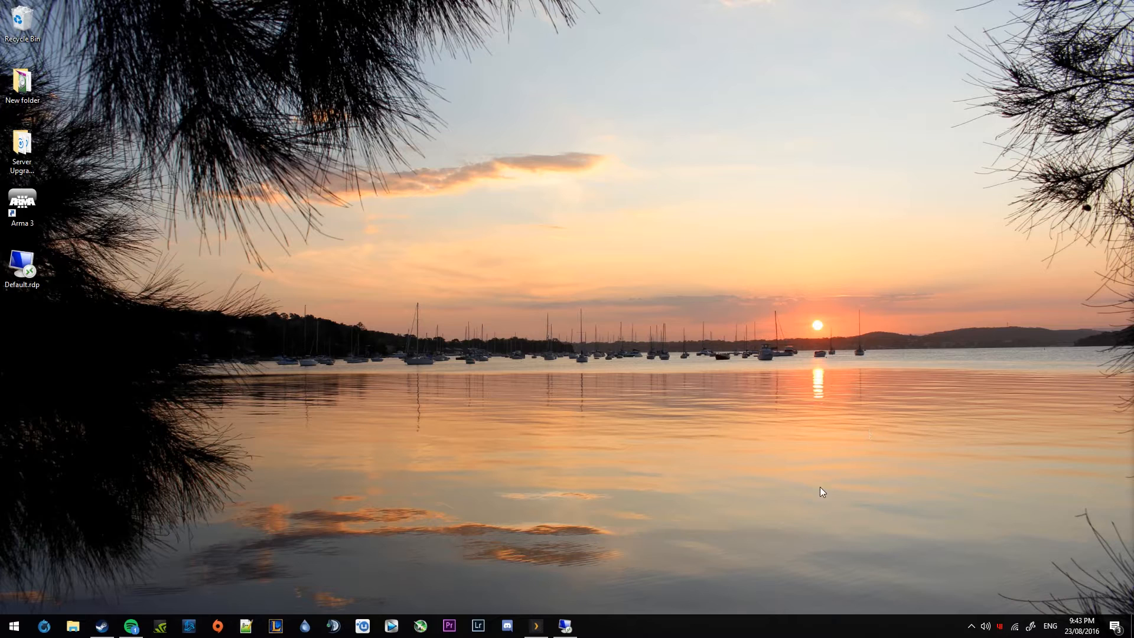
mouse_move(991, 587)
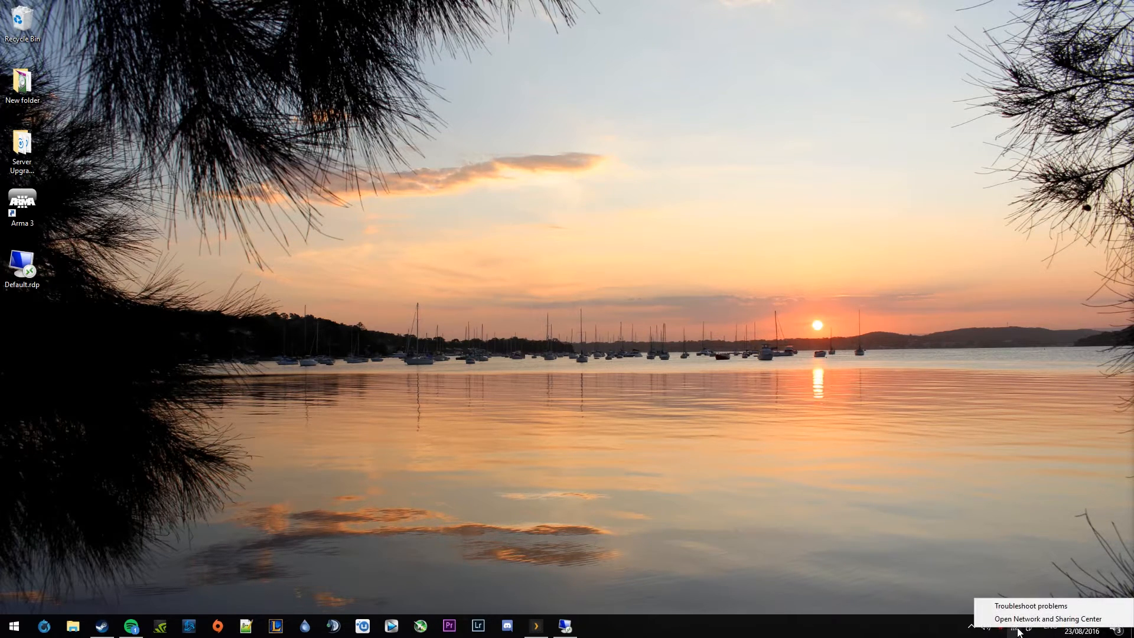
mouse_move(1046, 617)
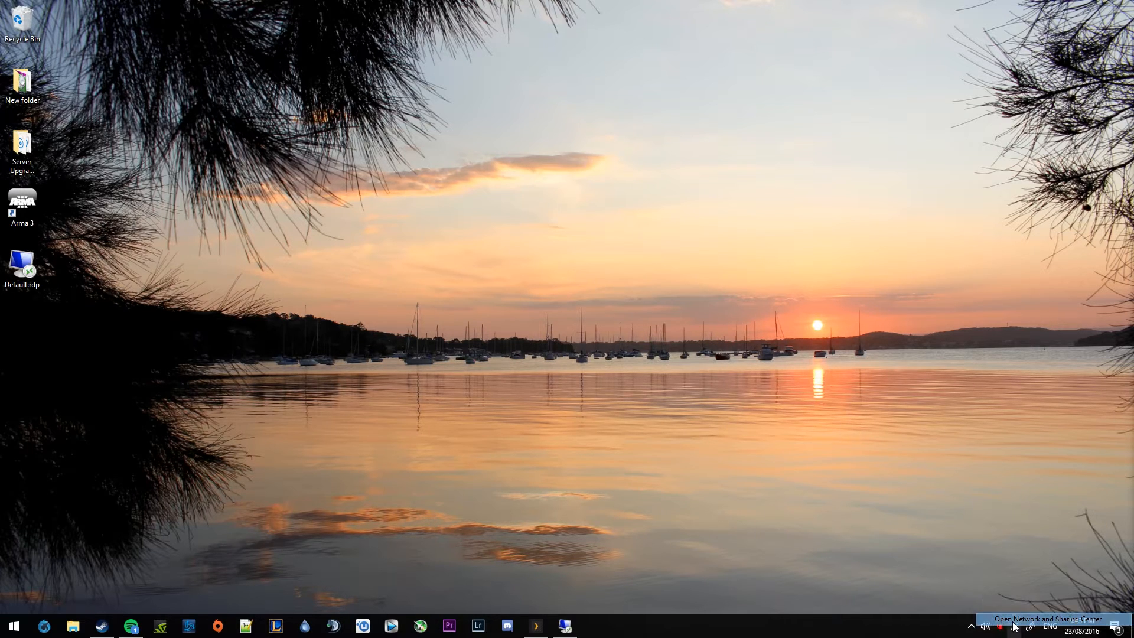
Open Network and Sharing Center from the system tray network icon.
click(1045, 617)
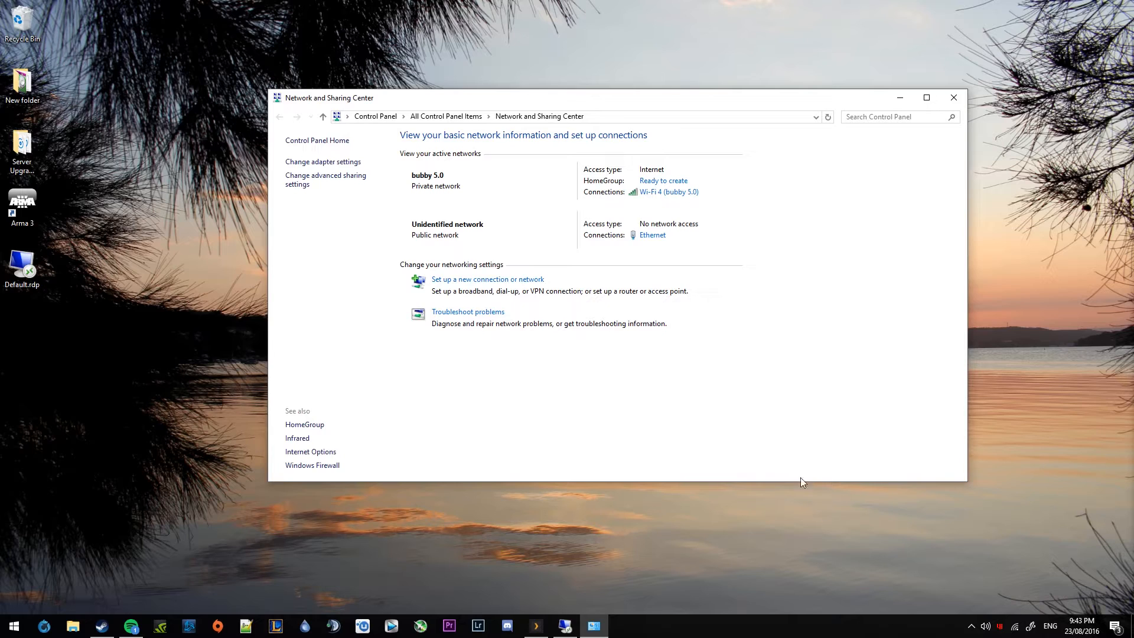
mouse_move(465, 298)
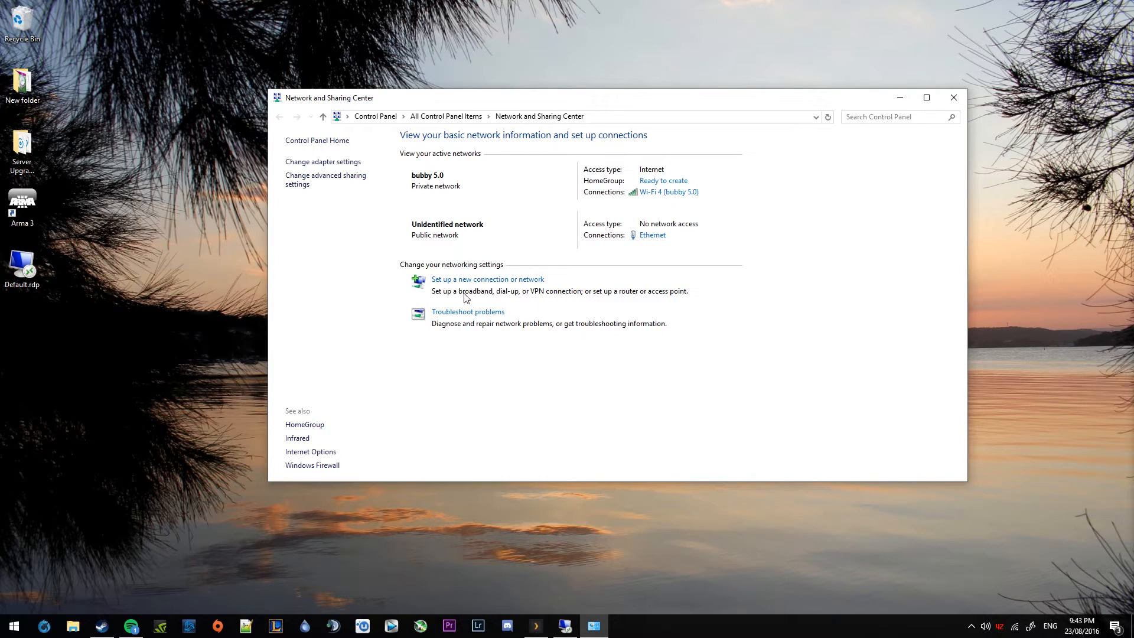
Start a new workplace VPN connection and enter the VPN server's internet address.
click(488, 278)
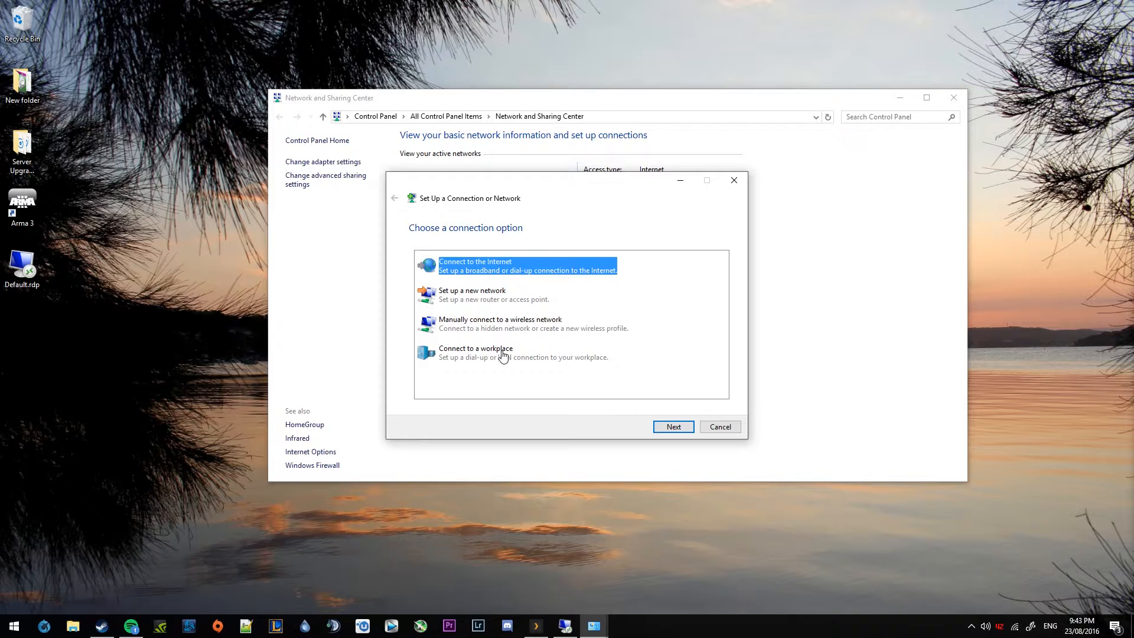
click(498, 352)
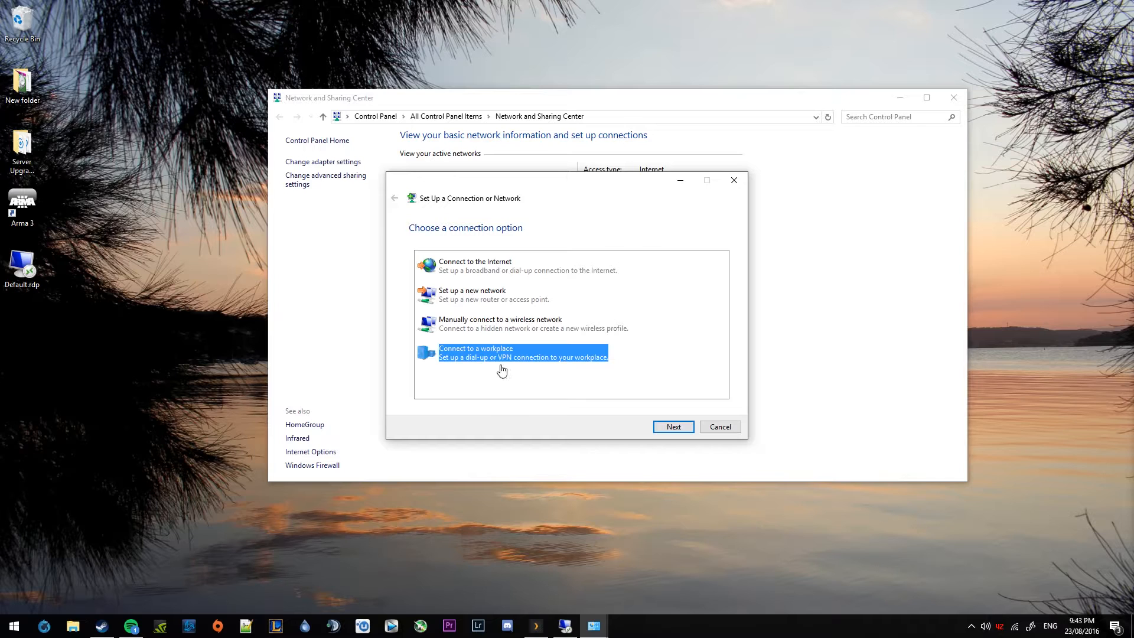
click(672, 426)
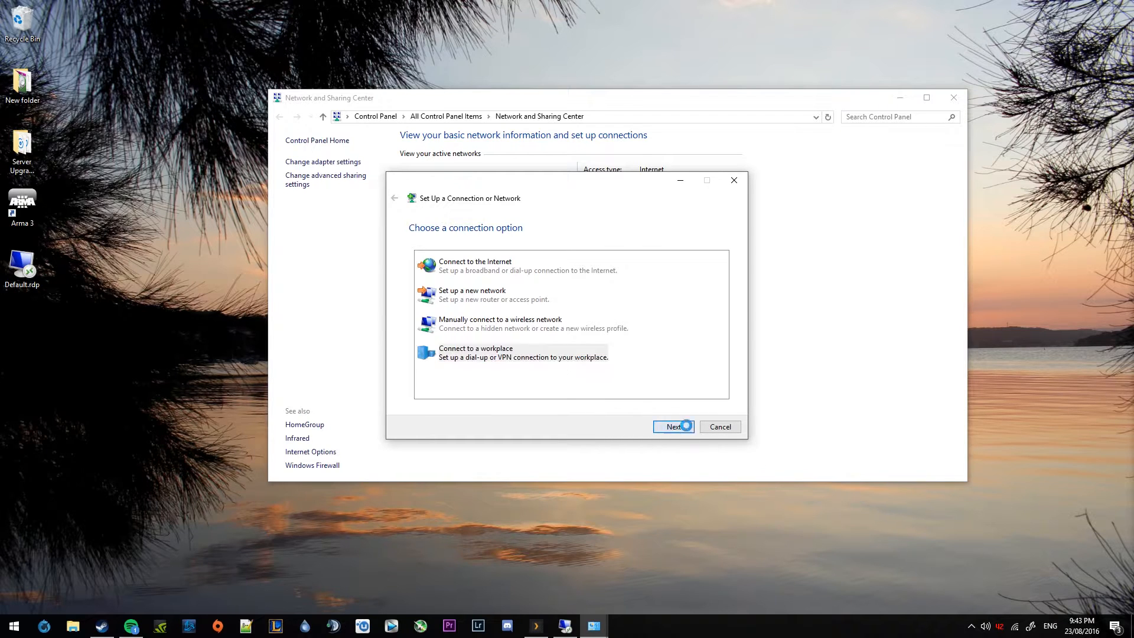
click(672, 426)
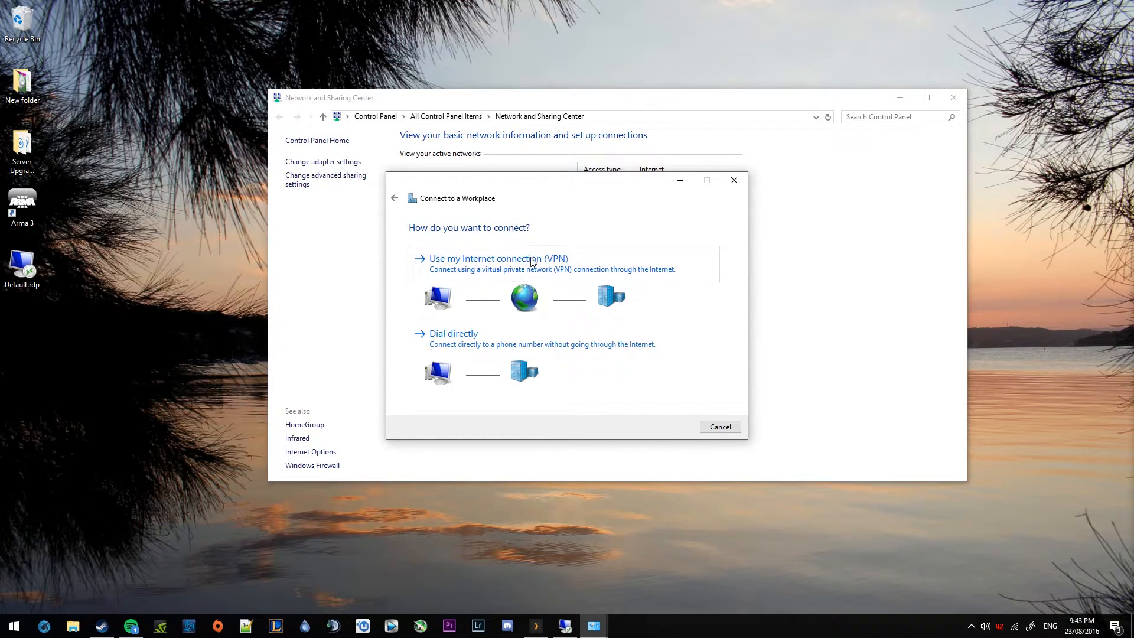
click(497, 259)
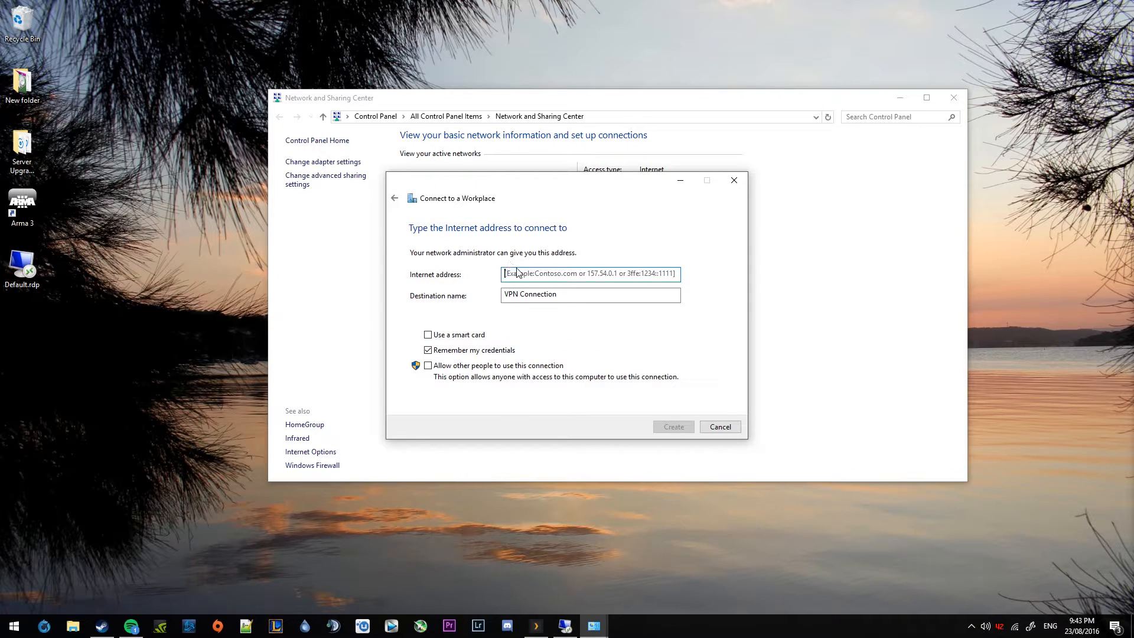
click(590, 274)
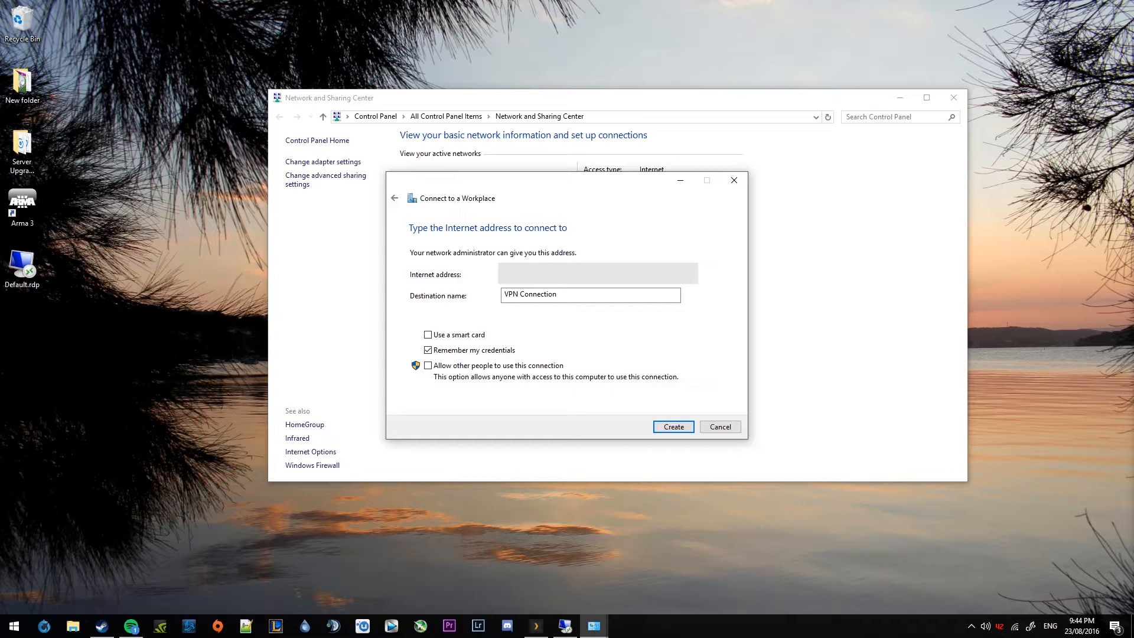
mouse_move(672, 427)
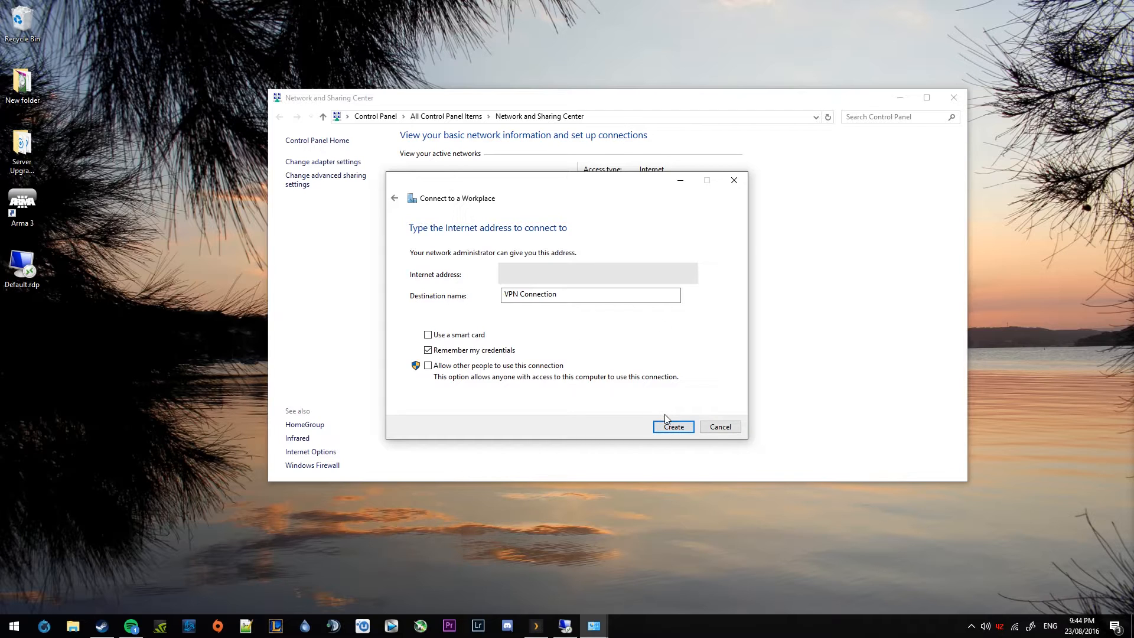
Name the connection 'home' and create it.
click(590, 294)
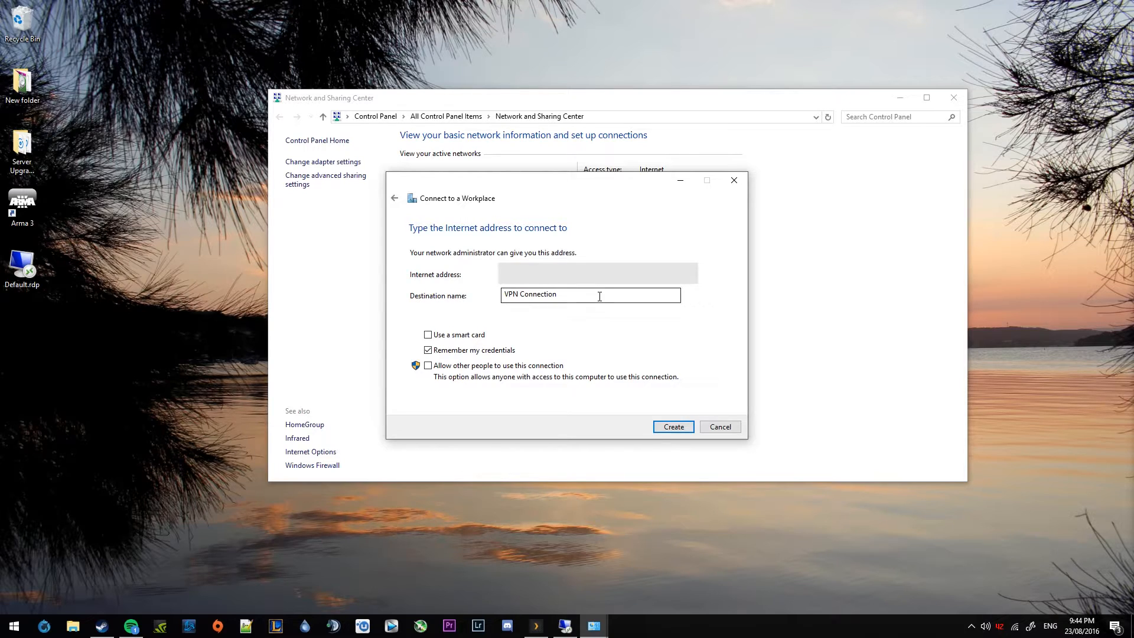
text(hom)
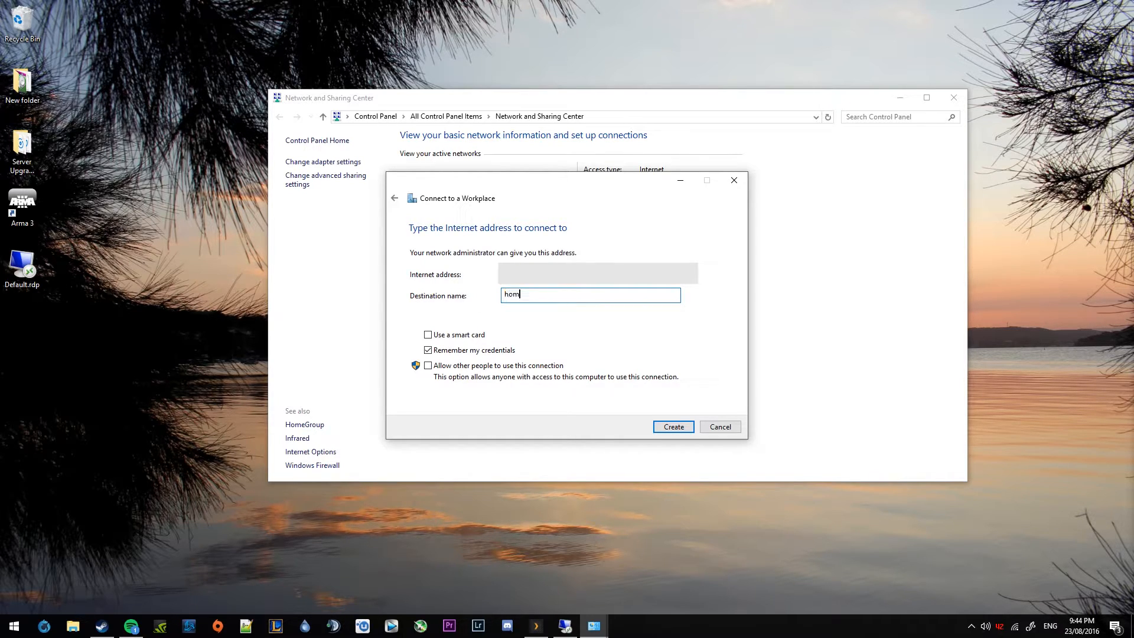
text(e)
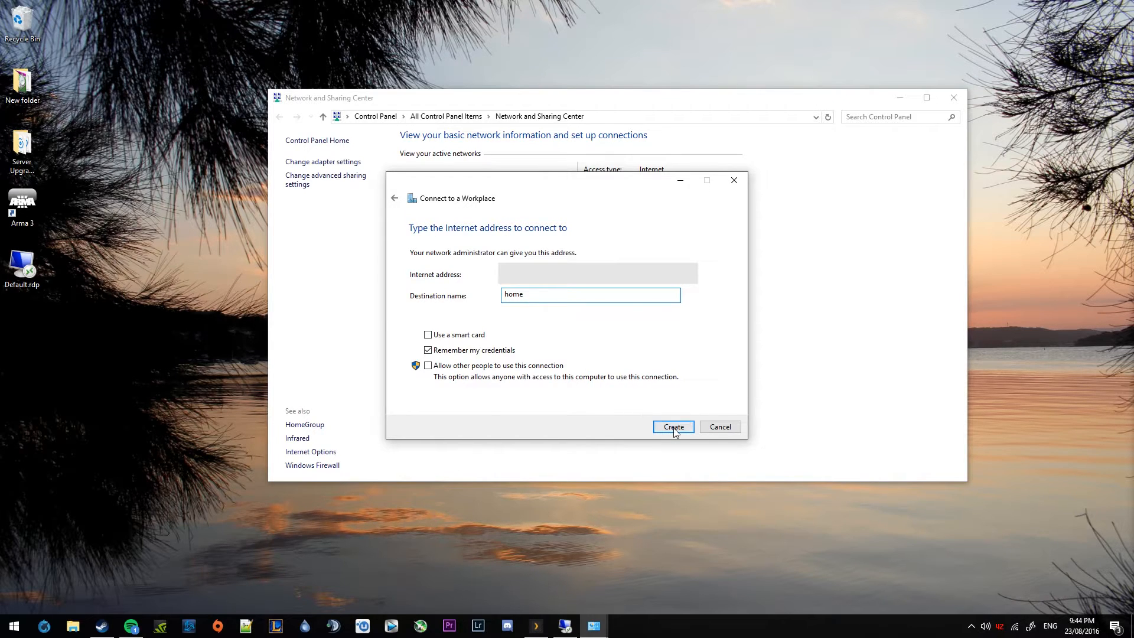
click(672, 426)
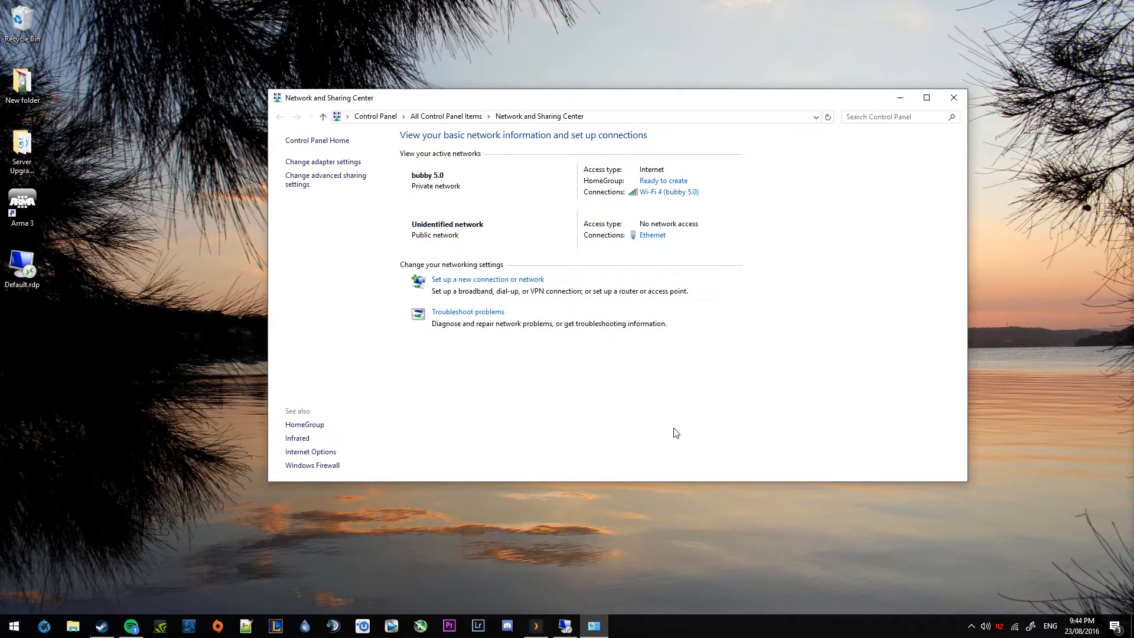
mouse_move(323, 162)
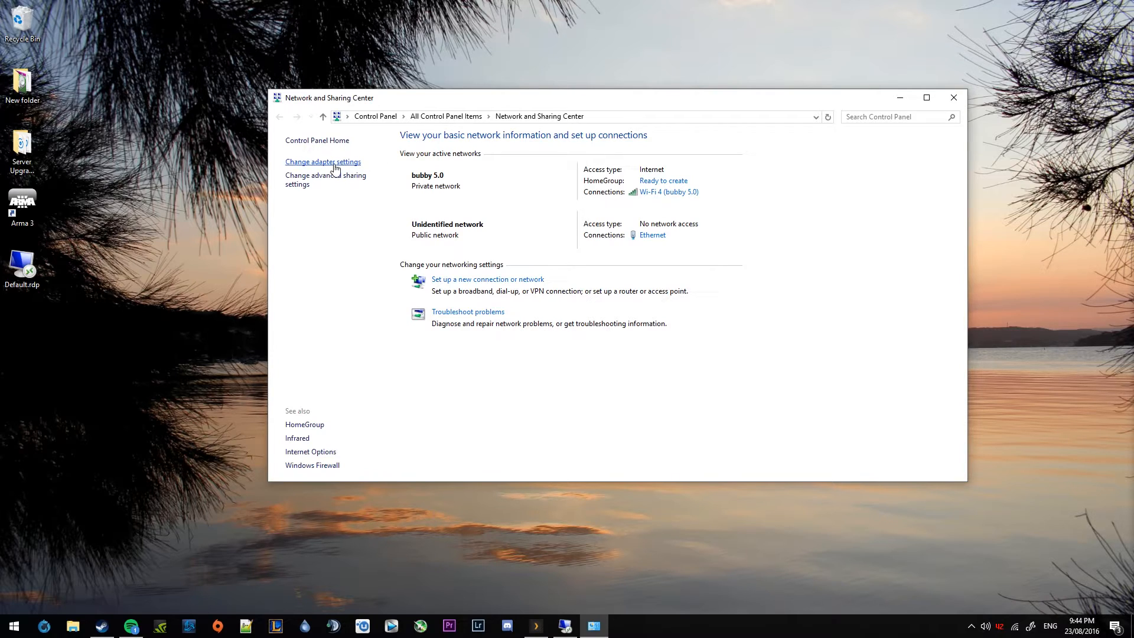
Open the home connection's properties from Network Connections and go to its Security settings.
click(323, 161)
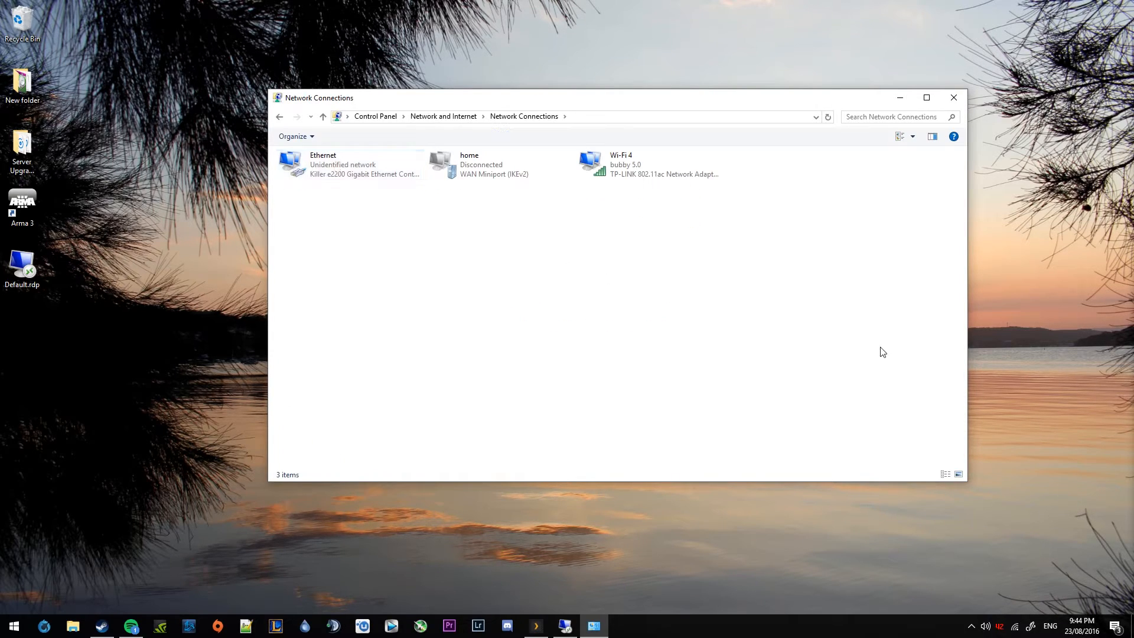
click(498, 164)
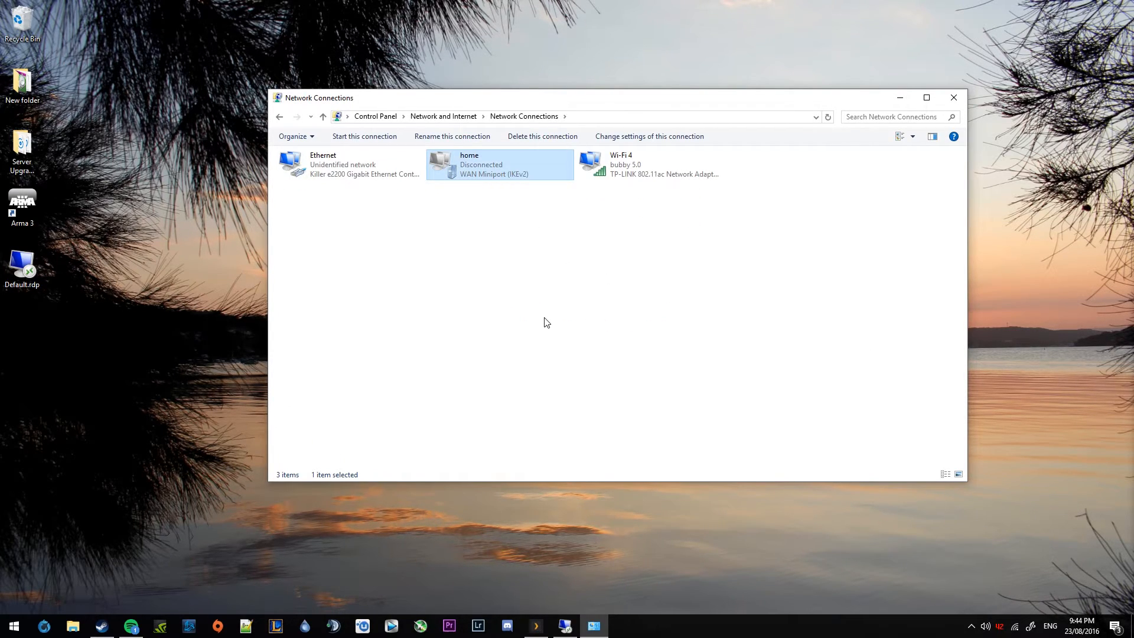
right_click(498, 164)
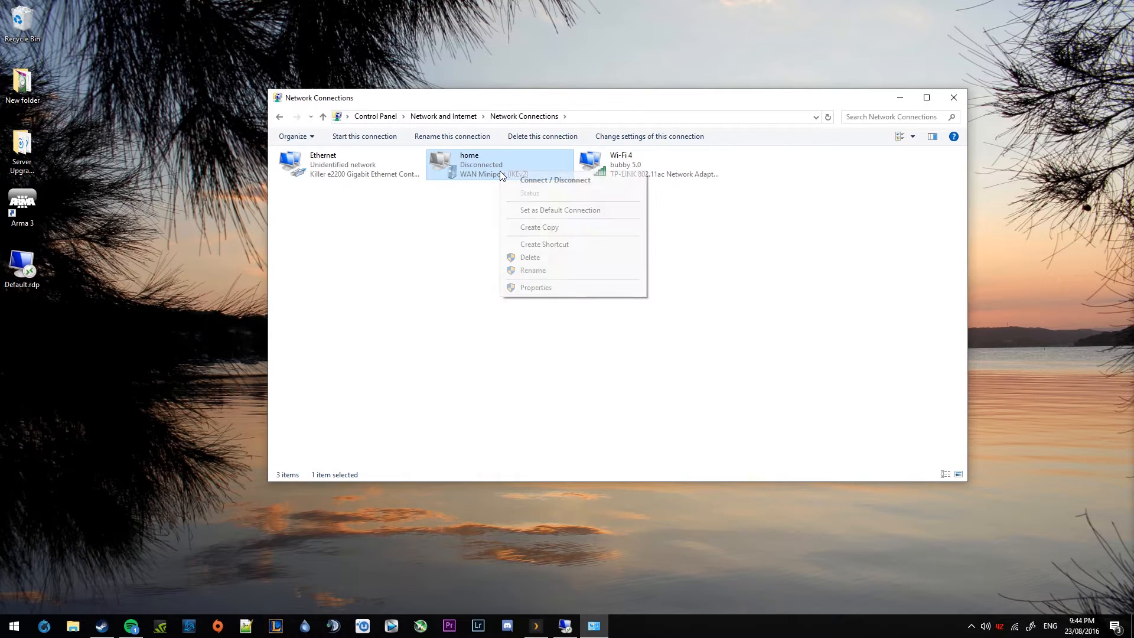
click(535, 286)
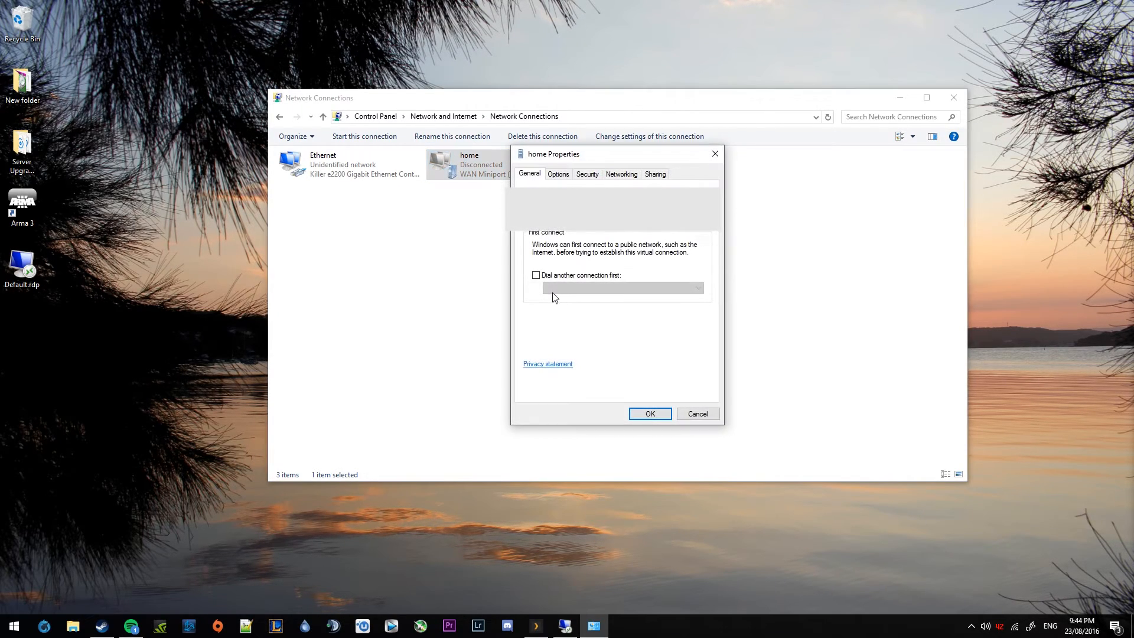
mouse_move(596, 329)
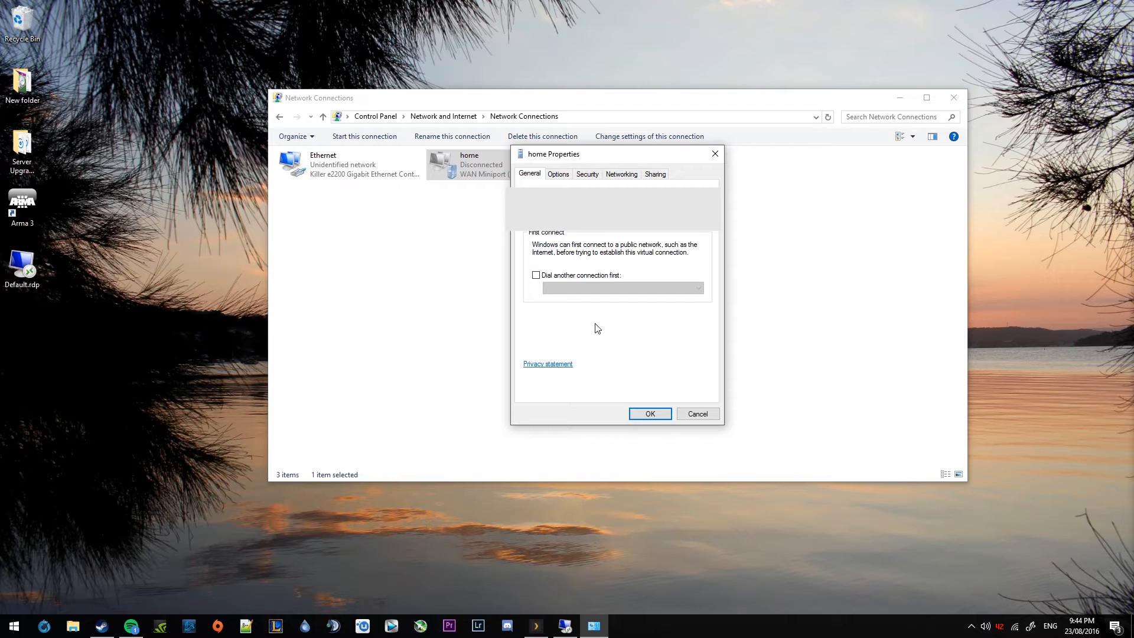
click(557, 173)
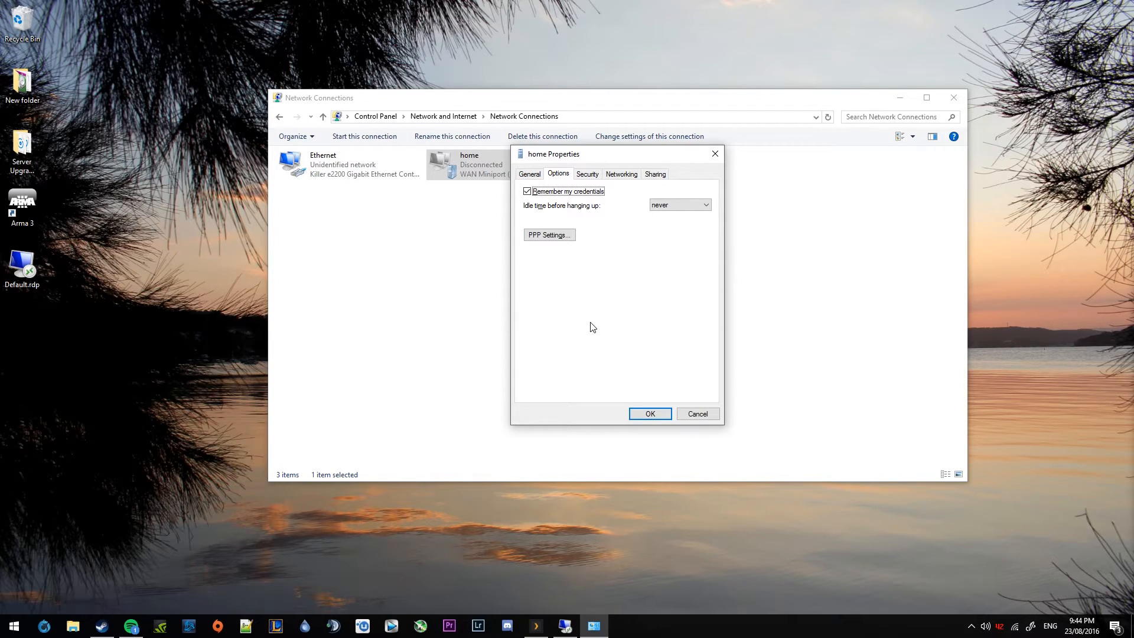
click(587, 174)
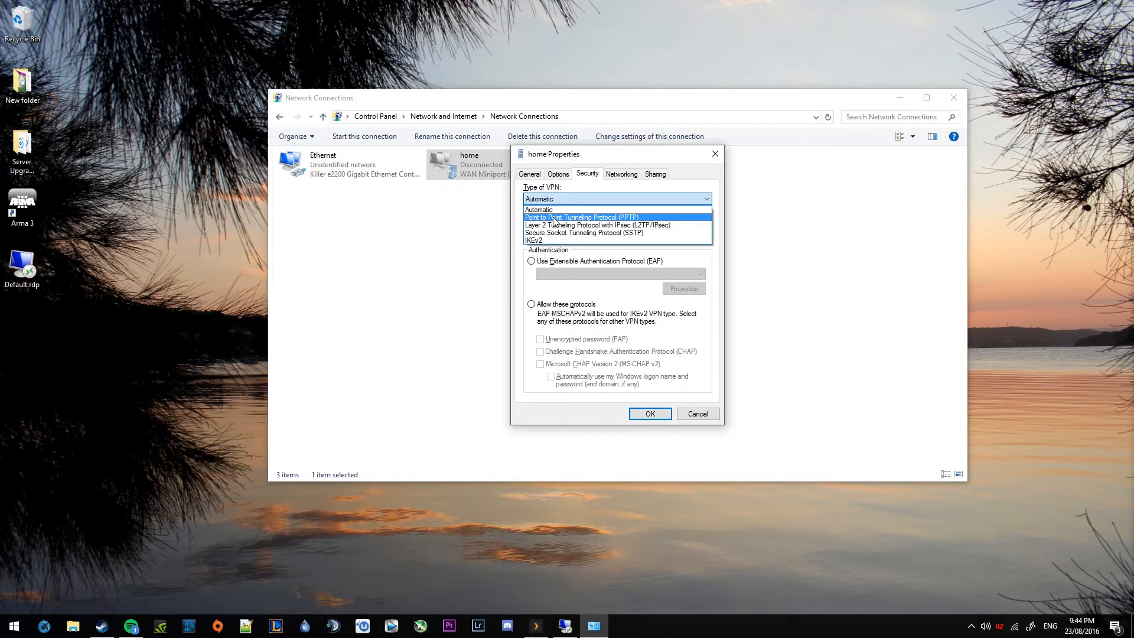
Set the VPN type to PPTP, allow PAP and CHAP protocols, and accept the encryption warning.
click(582, 217)
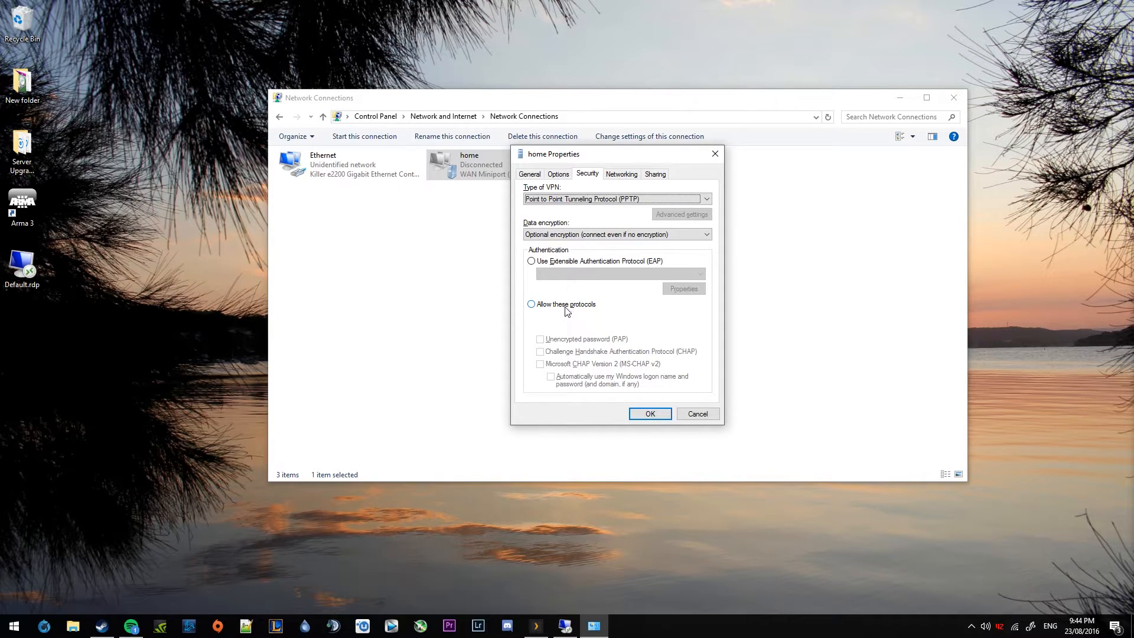
click(531, 303)
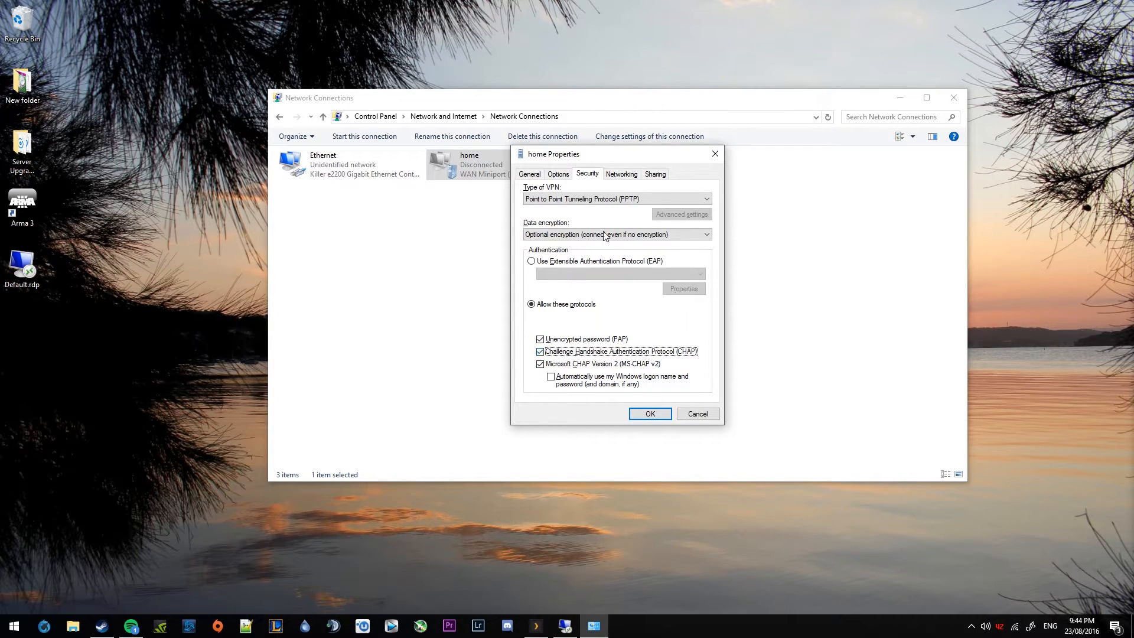
click(648, 413)
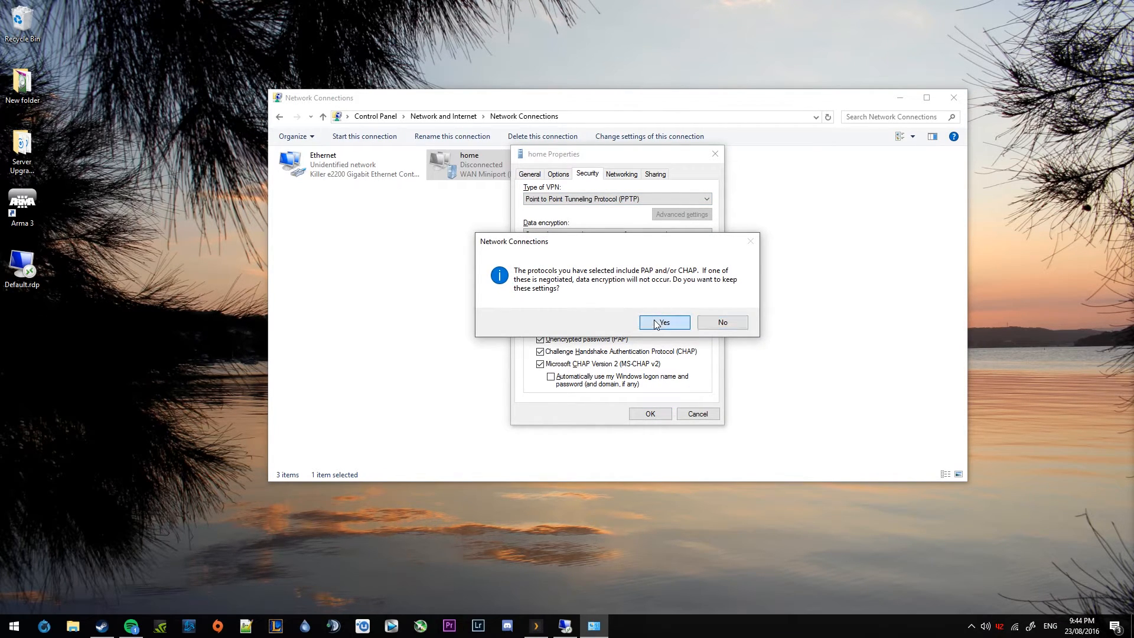
click(663, 321)
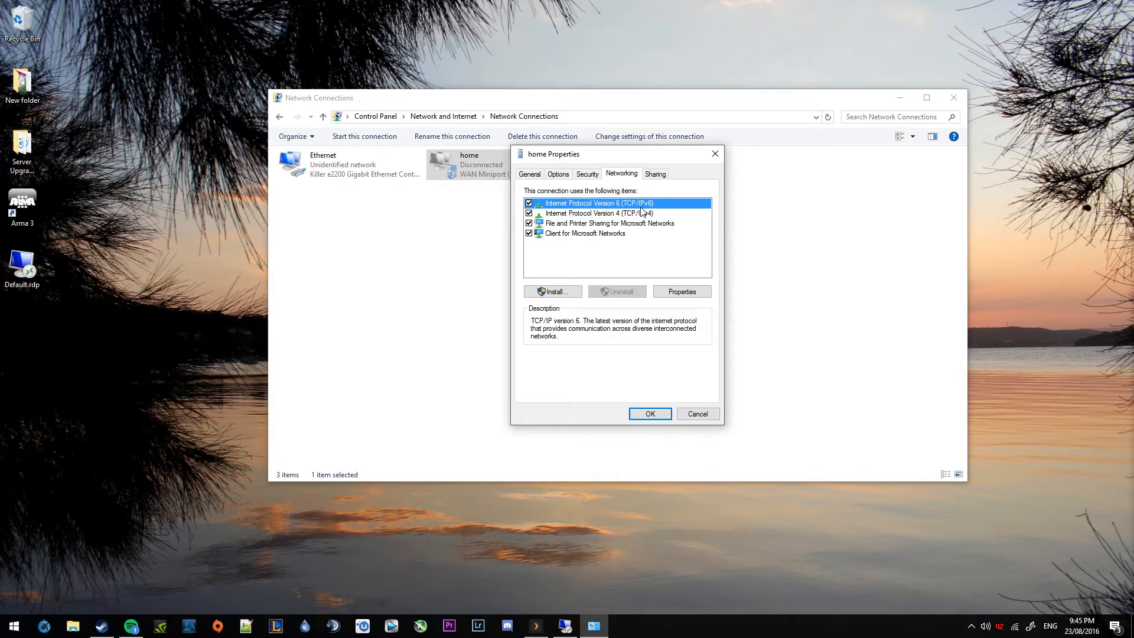
Turn off IPv6 for the home connection, then confirm and close its properties.
click(529, 203)
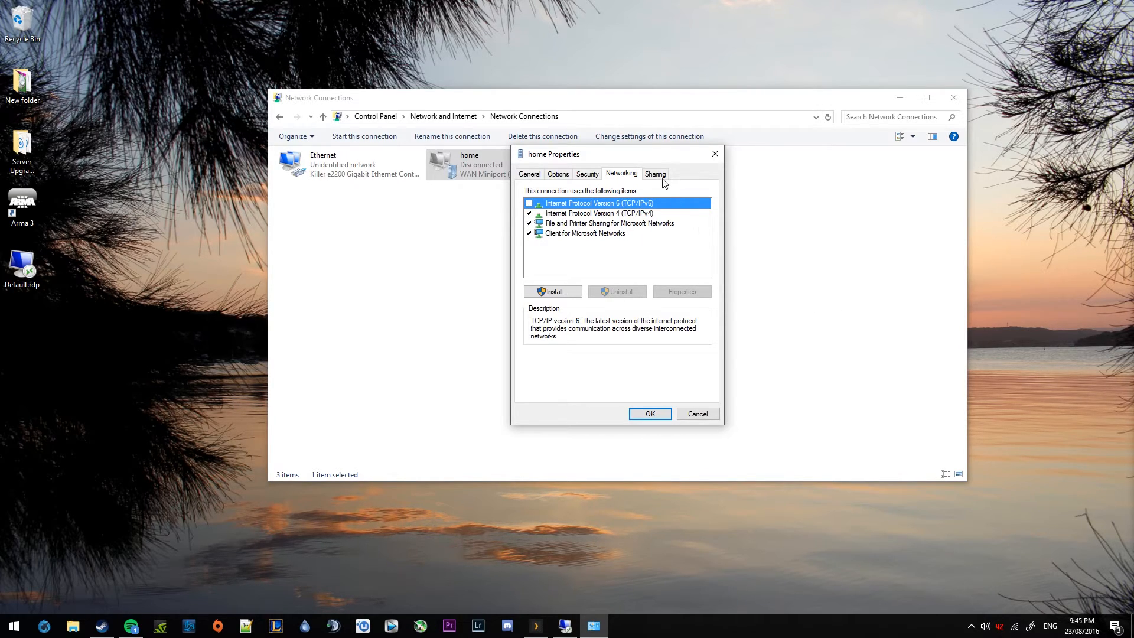
click(654, 174)
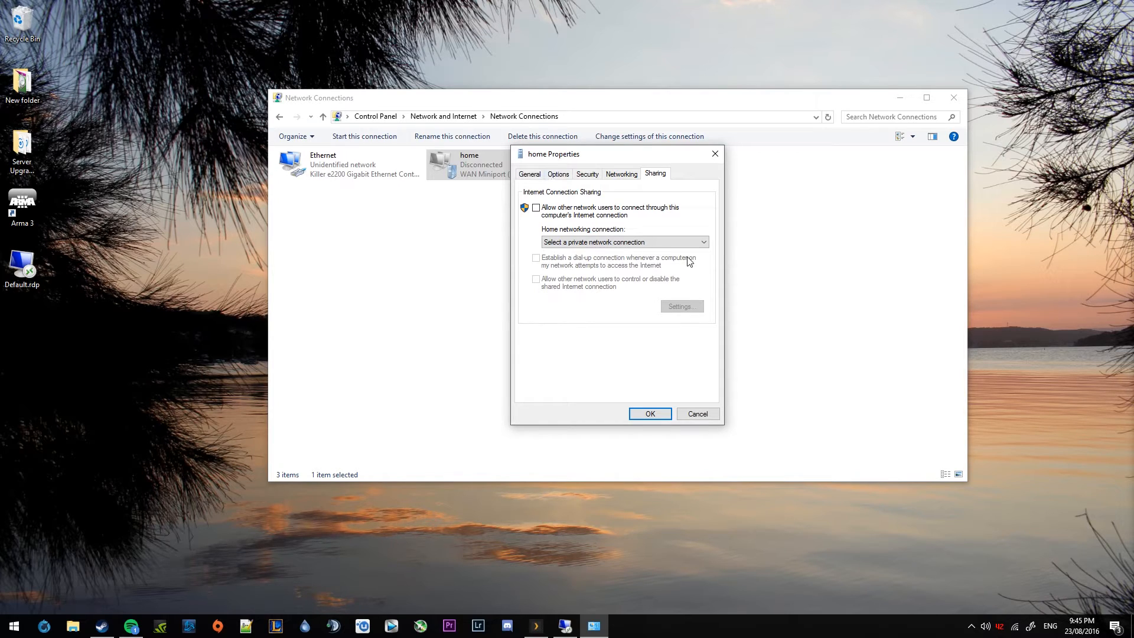
mouse_move(655, 261)
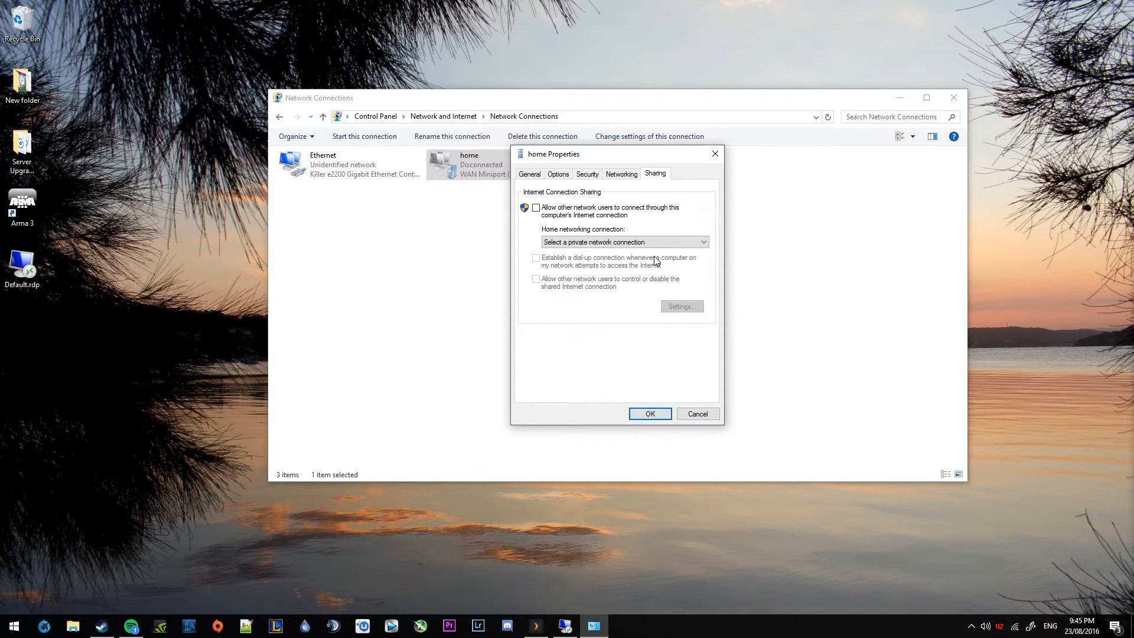
mouse_move(637, 322)
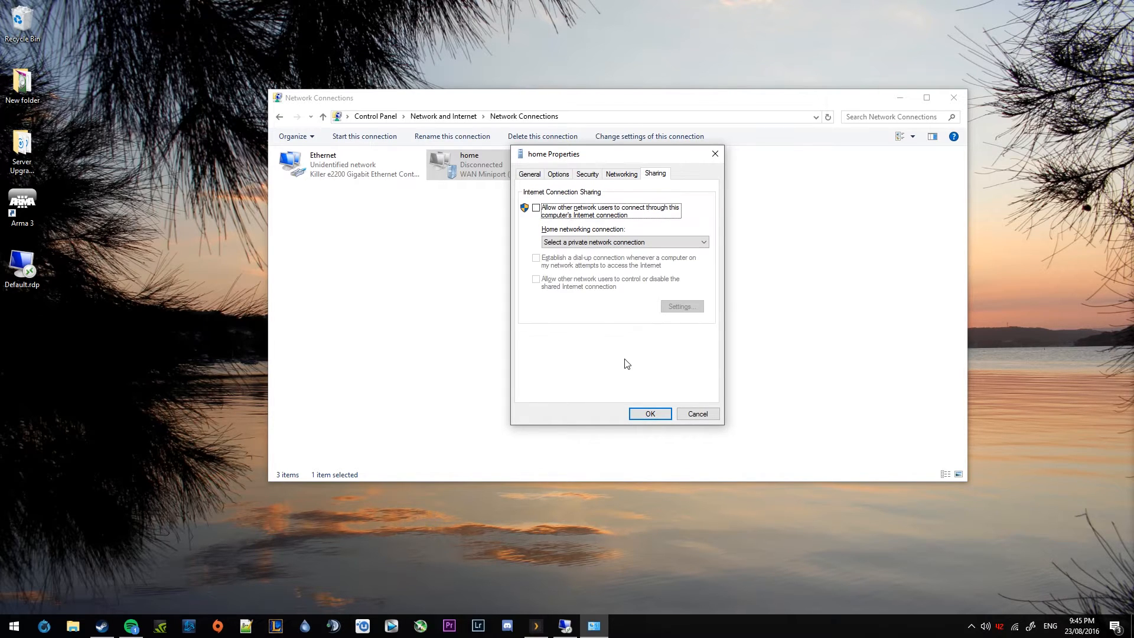
mouse_move(578, 361)
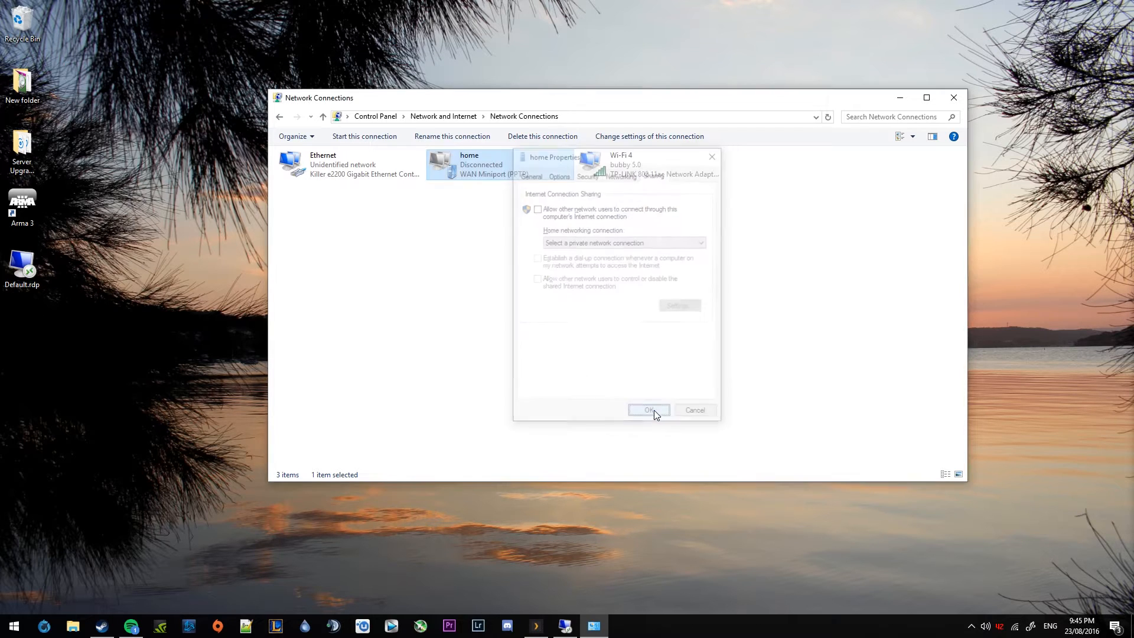
click(648, 410)
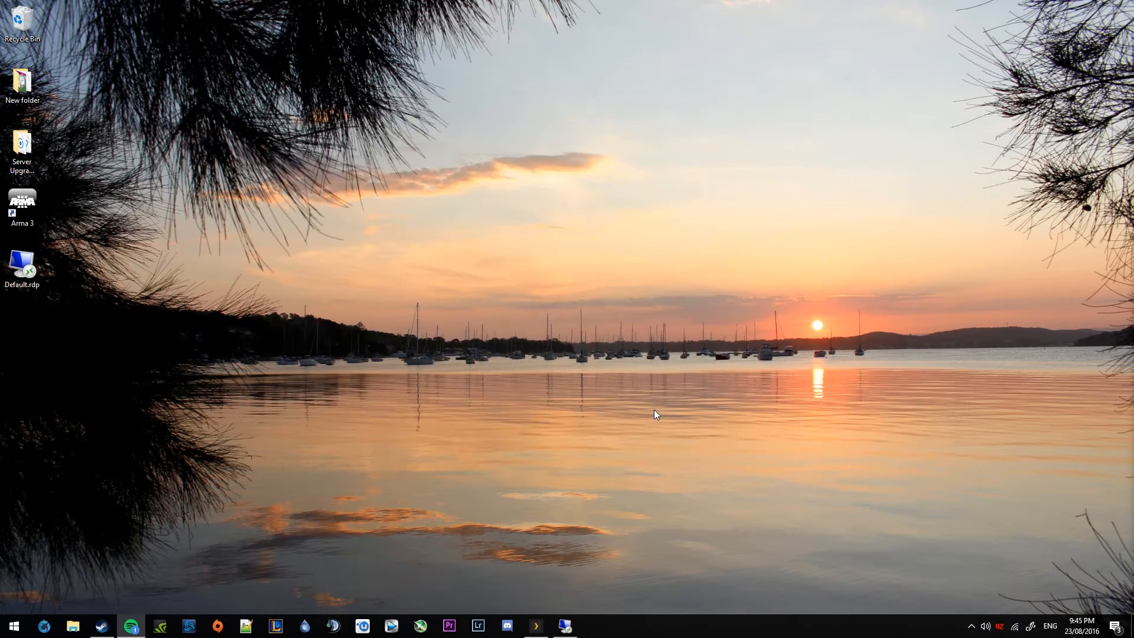
mouse_move(980, 572)
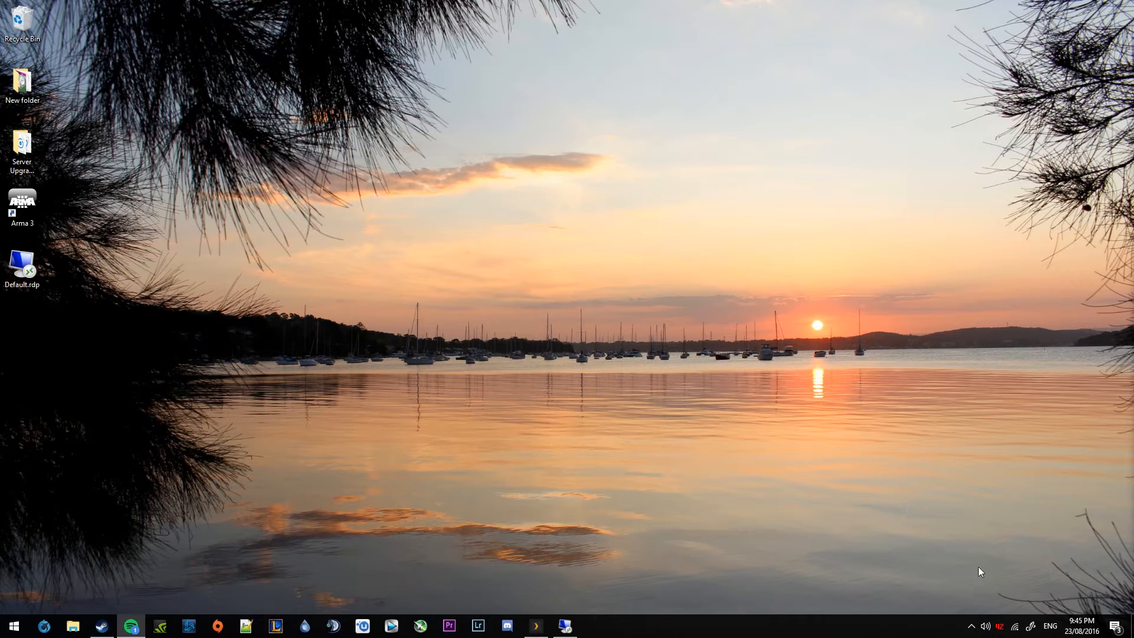
mouse_move(1010, 600)
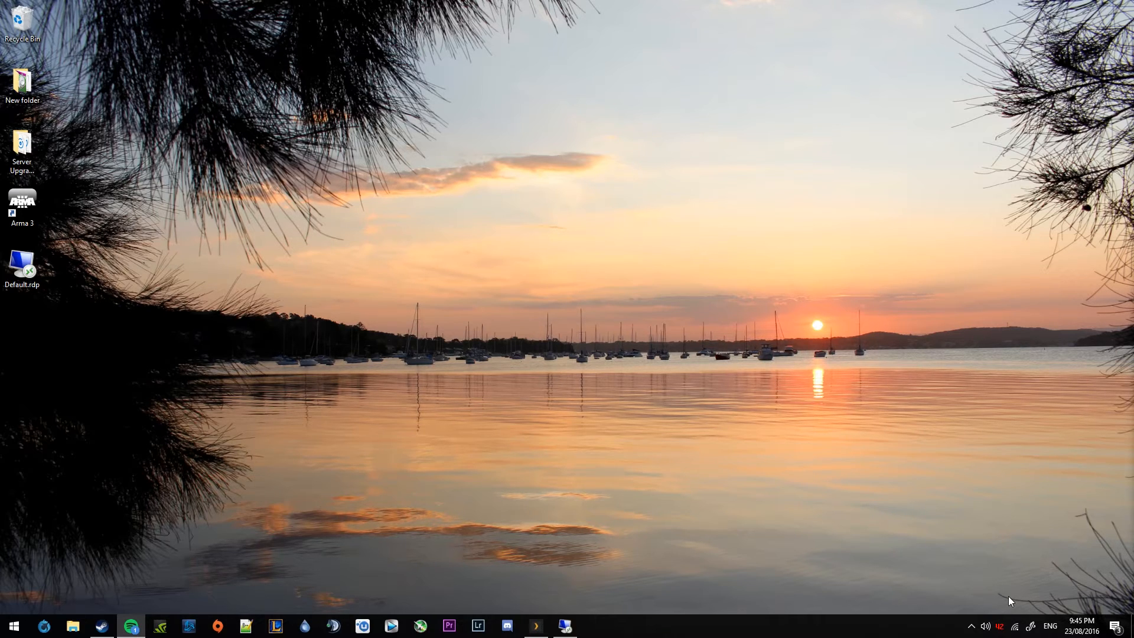
Reopen Network and Sharing Center from the system tray network list.
click(1017, 626)
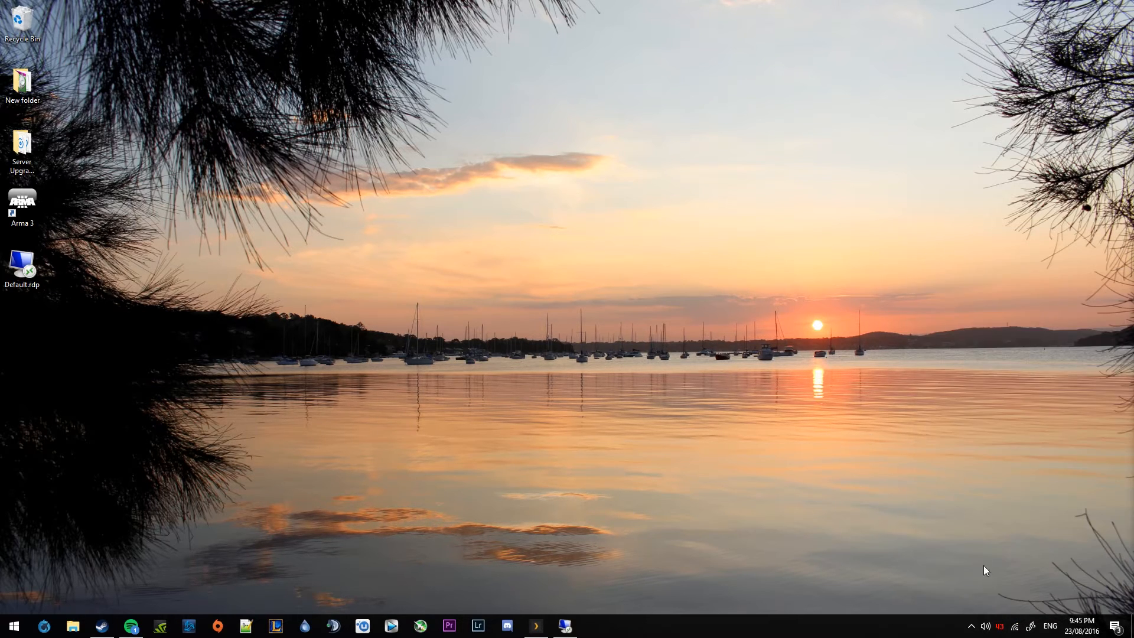
click(1015, 626)
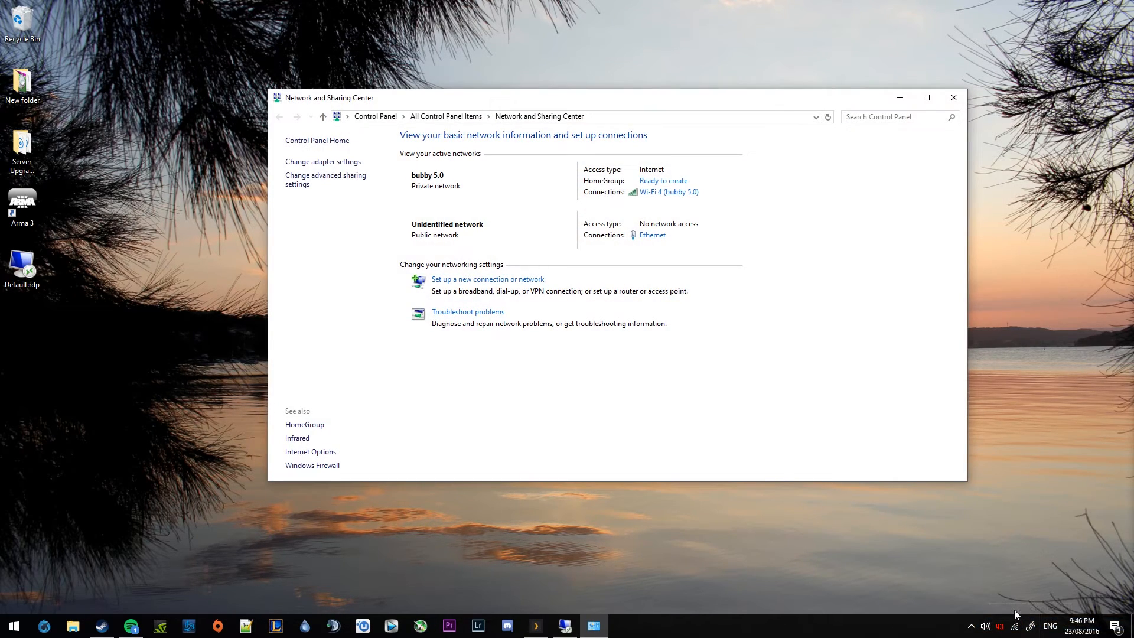
mouse_move(350, 195)
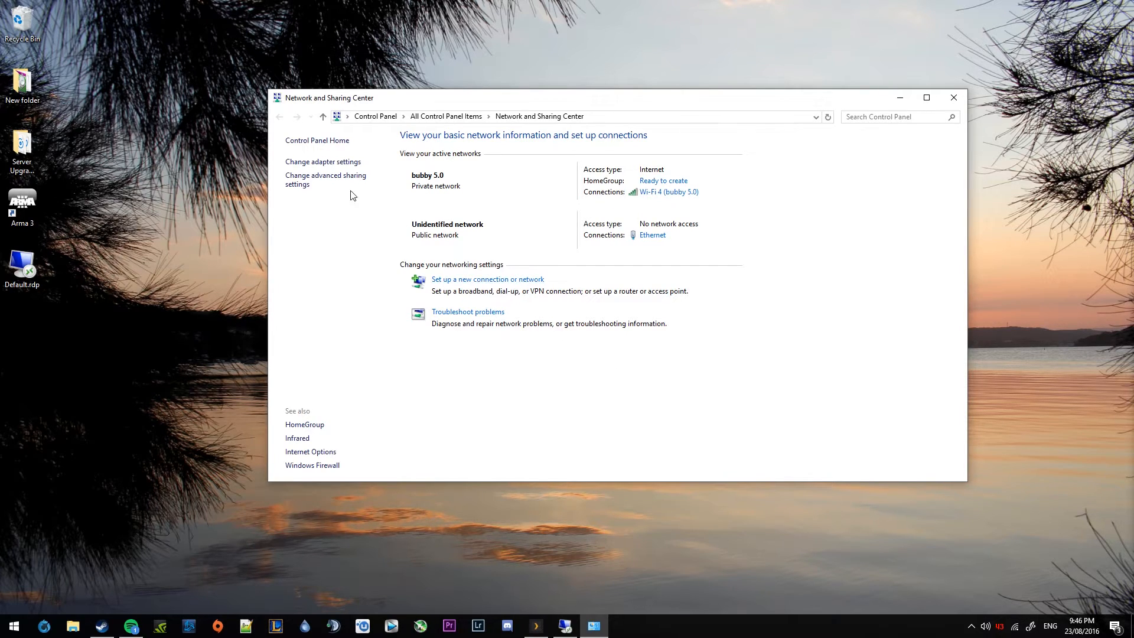
Create a desktop shortcut for the home VPN connection and close the Network Connections windows.
click(322, 162)
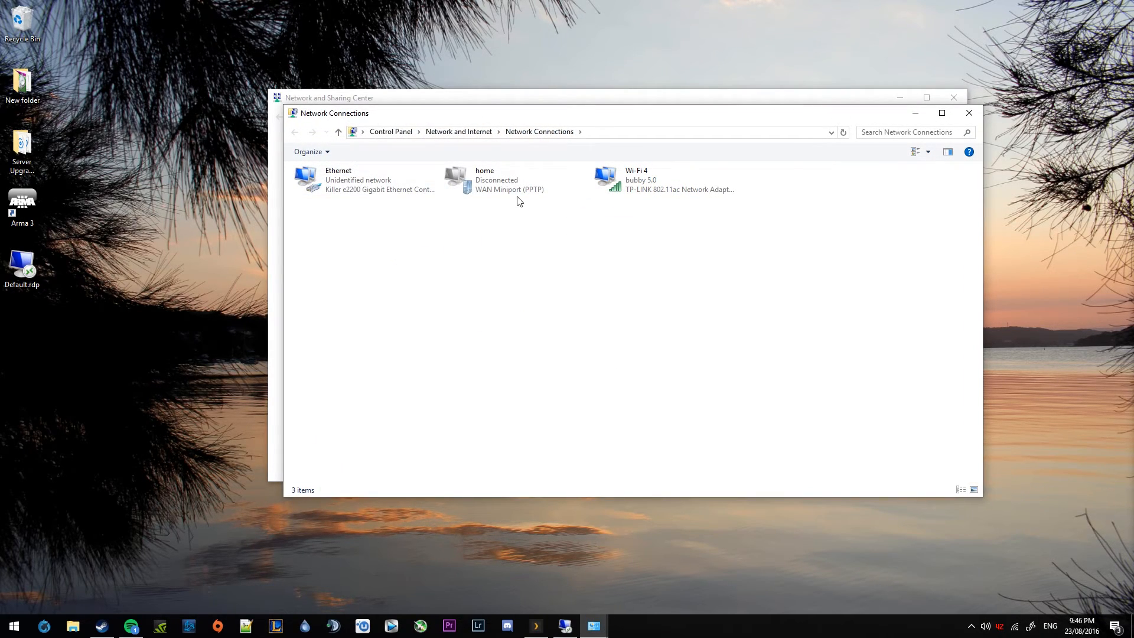
click(514, 179)
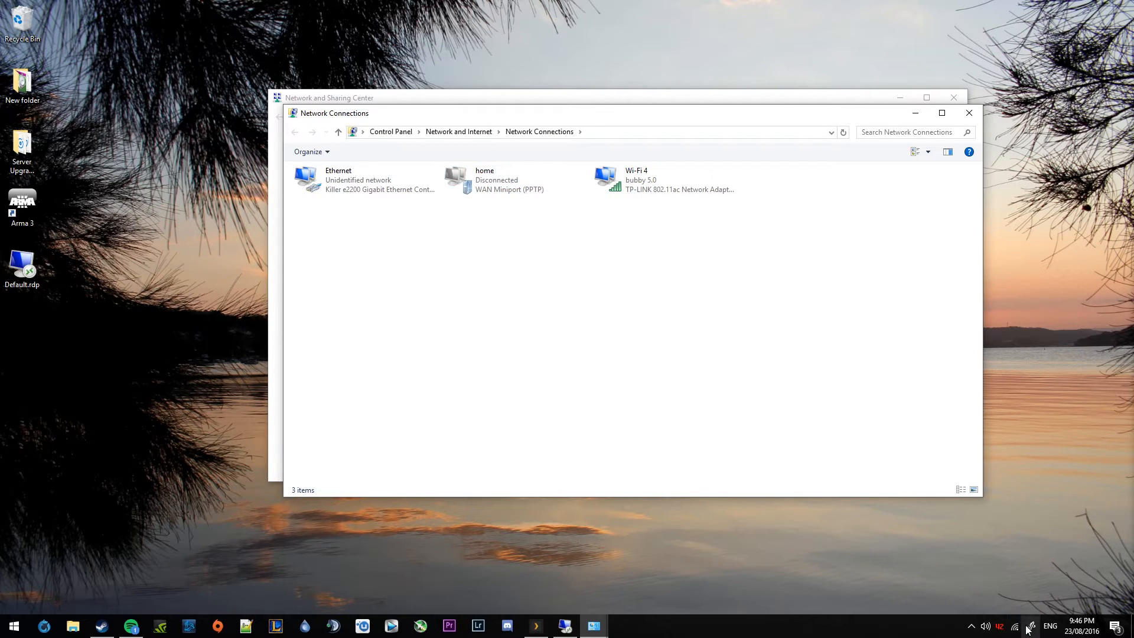
click(514, 179)
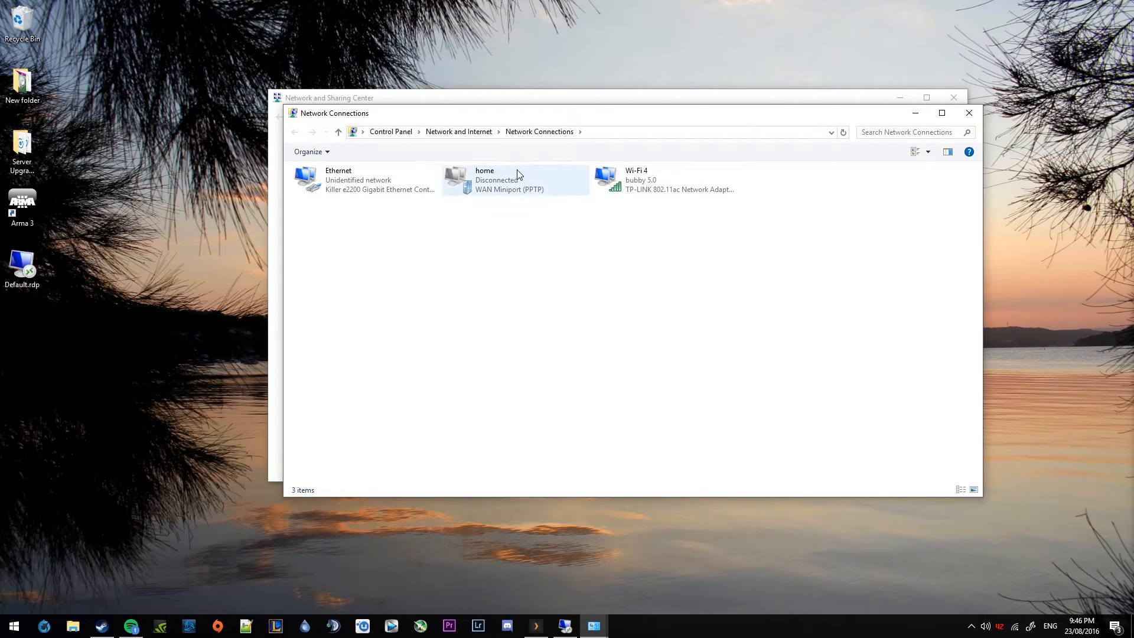
mouse_move(535, 205)
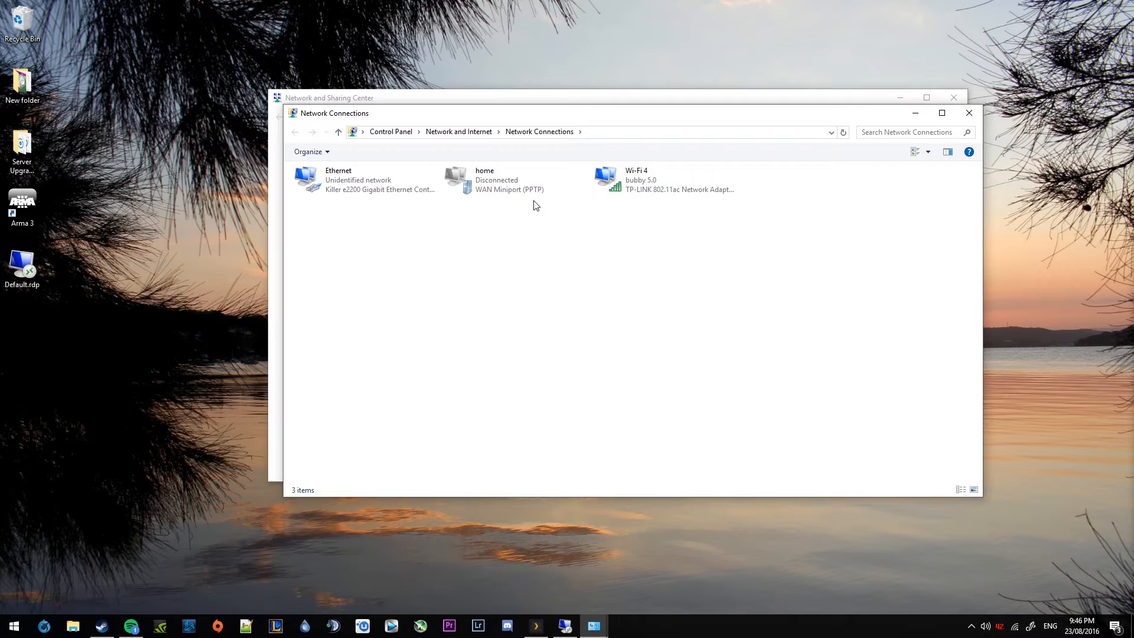
click(506, 179)
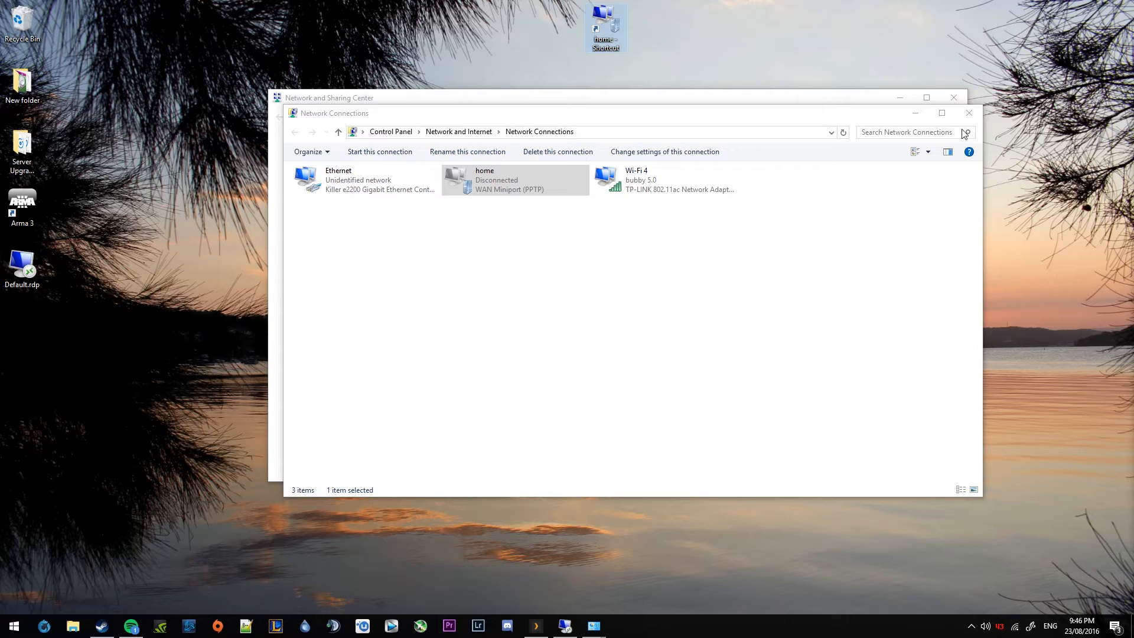
click(969, 113)
text(home)
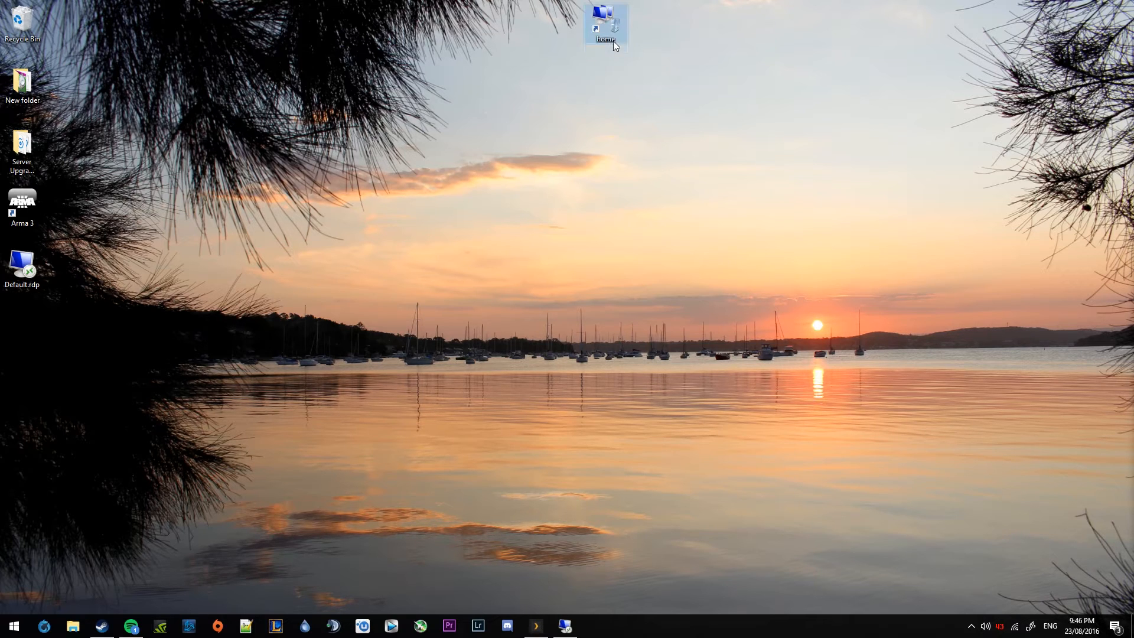
View the home VPN's advanced options and edit form in Settings, then return without changes.
drag(605, 25, 835, 25)
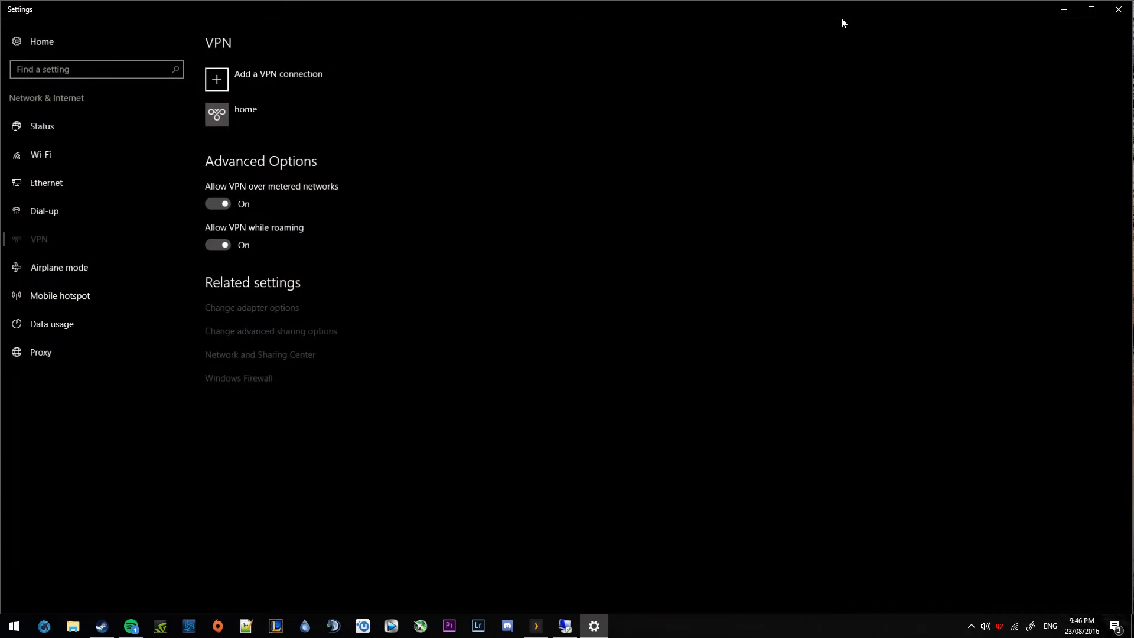
mouse_move(422, 41)
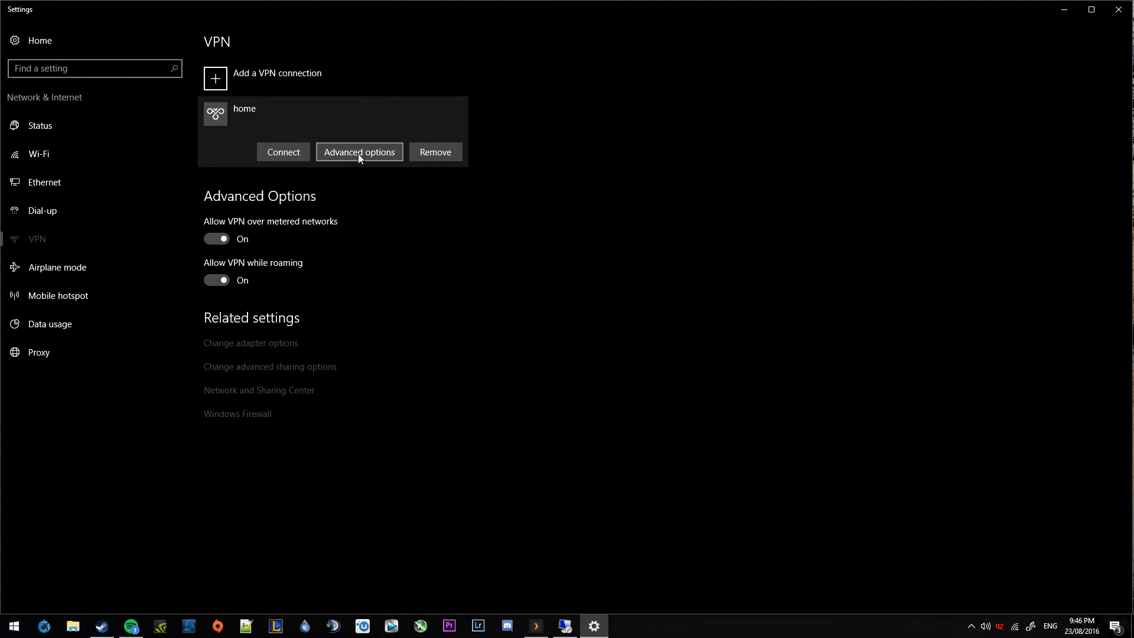
click(358, 152)
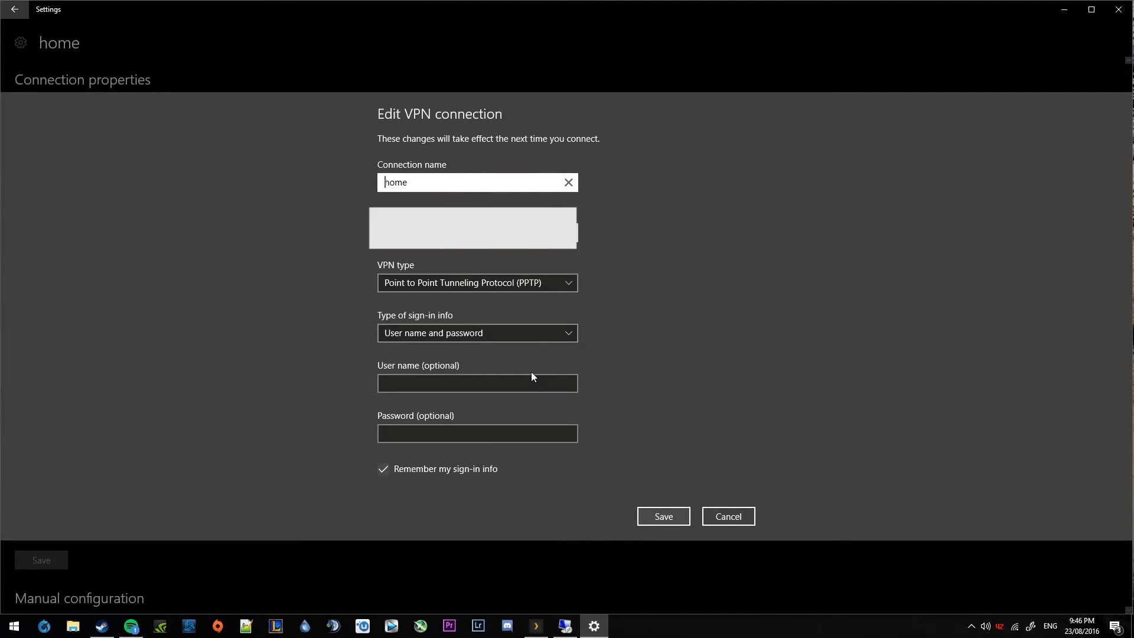
click(476, 383)
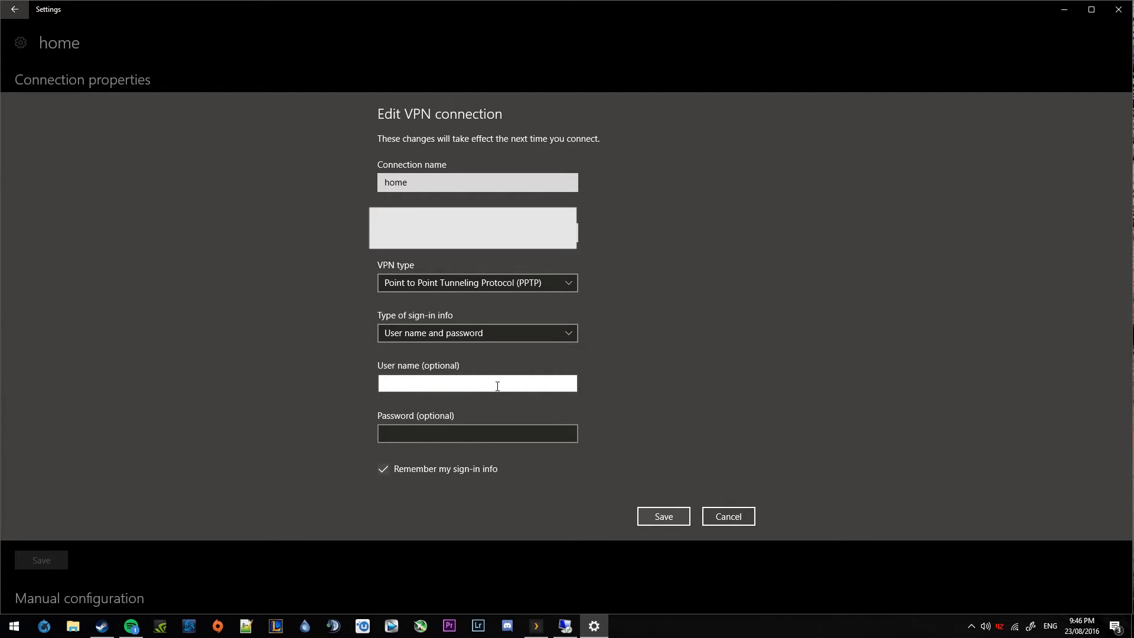
click(476, 382)
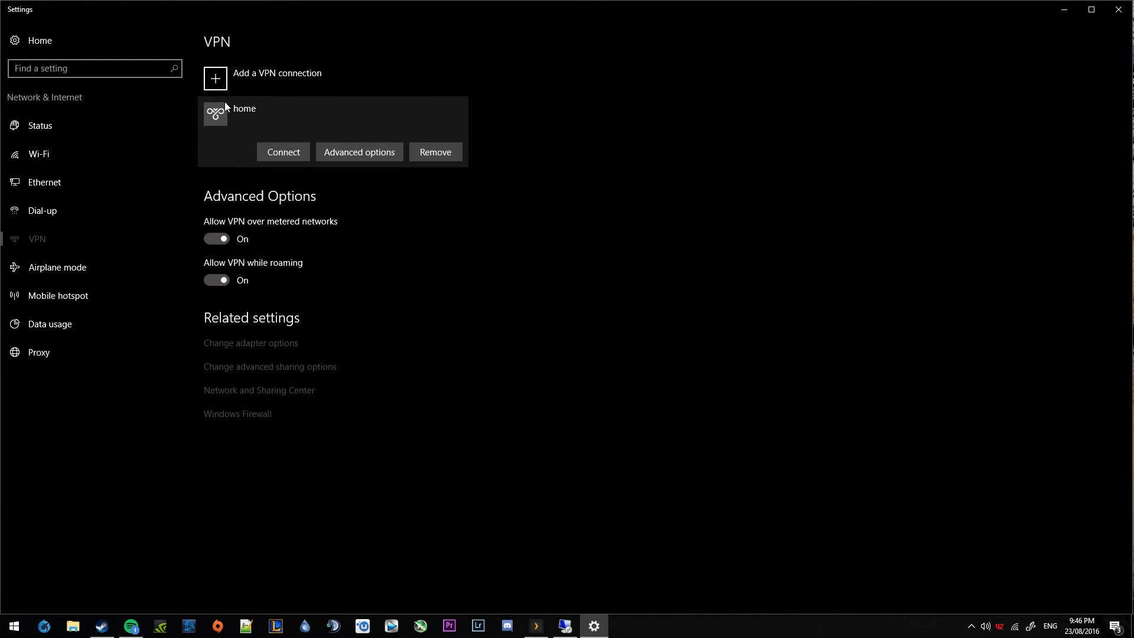
mouse_move(340, 365)
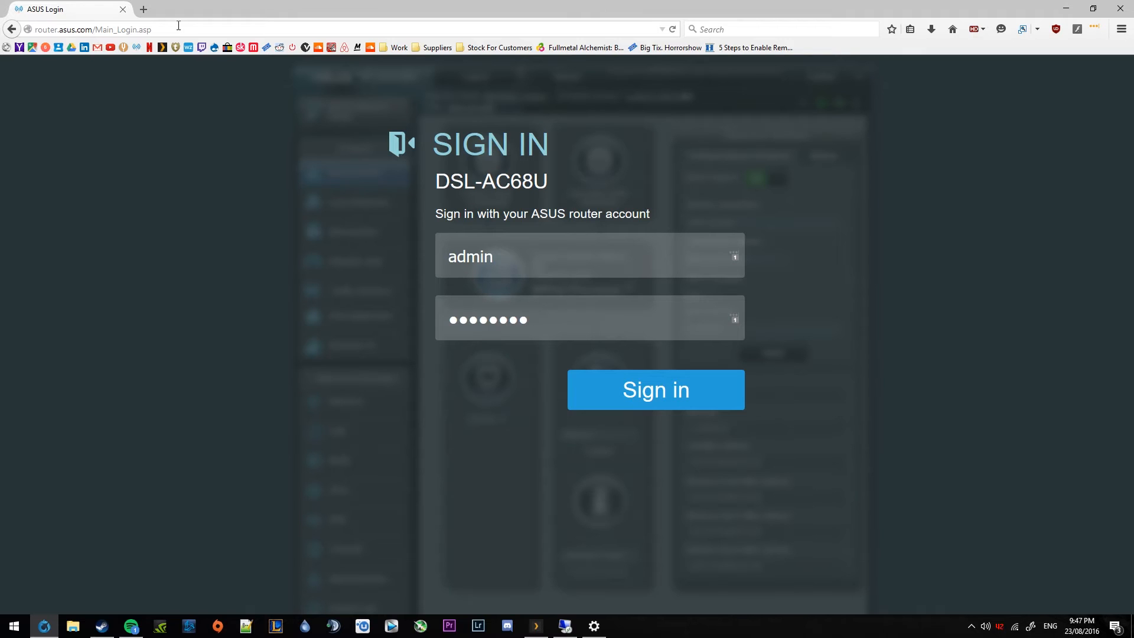
mouse_move(895, 292)
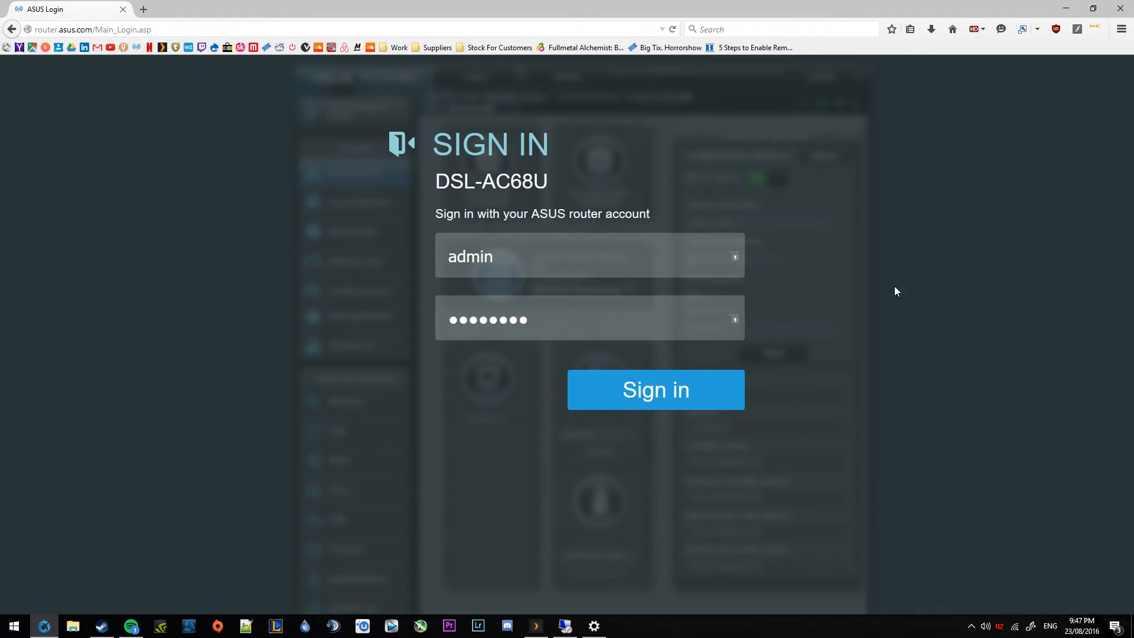
Reload router.asus.com in Waterfox and return to the Windows VPN settings page.
click(1016, 626)
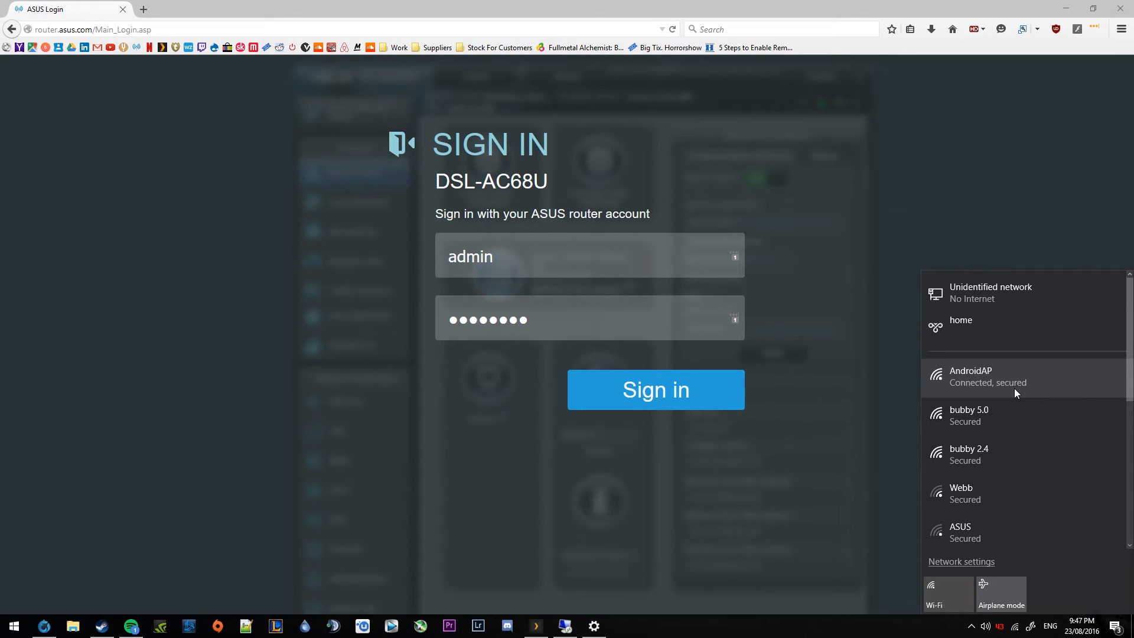
mouse_move(982, 376)
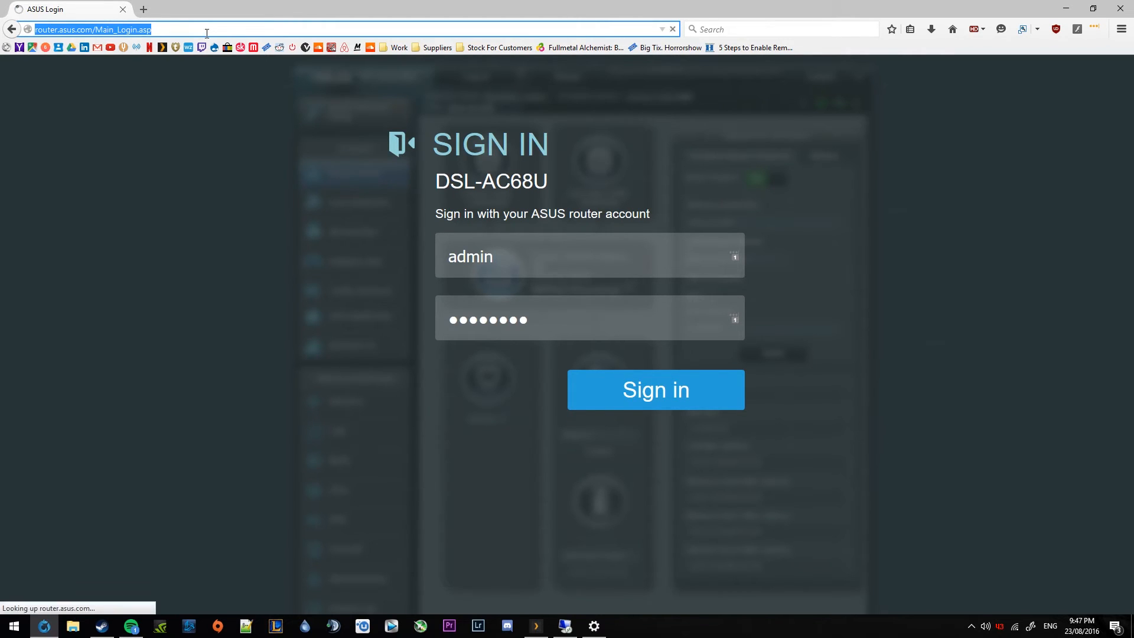
click(652, 388)
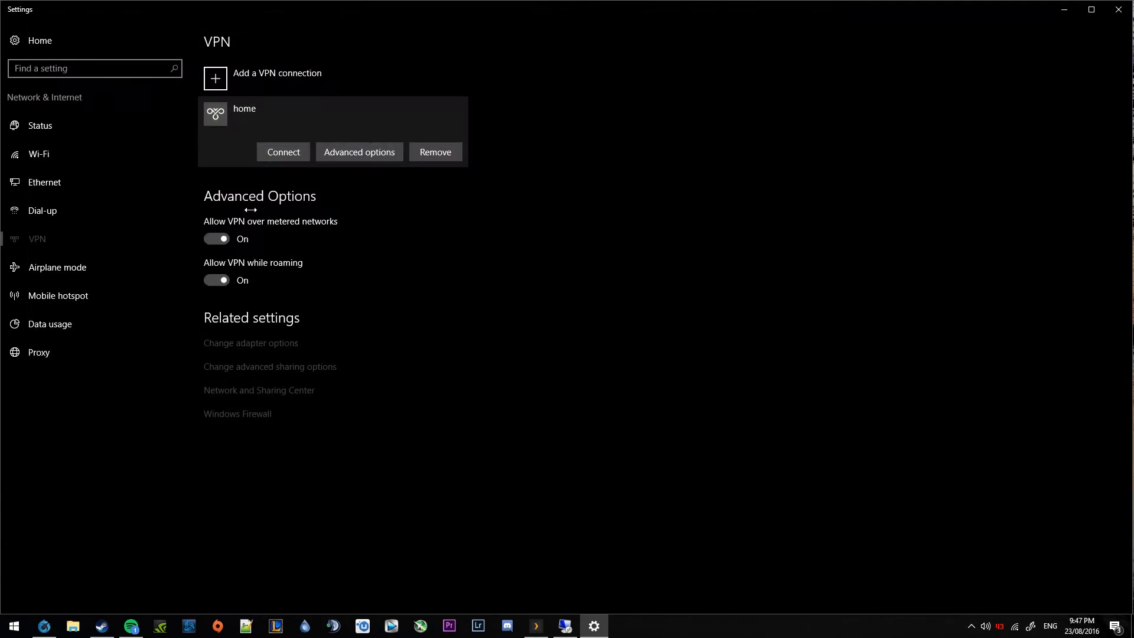
Connect the 'home' VPN connection so it shows as Connected.
click(282, 152)
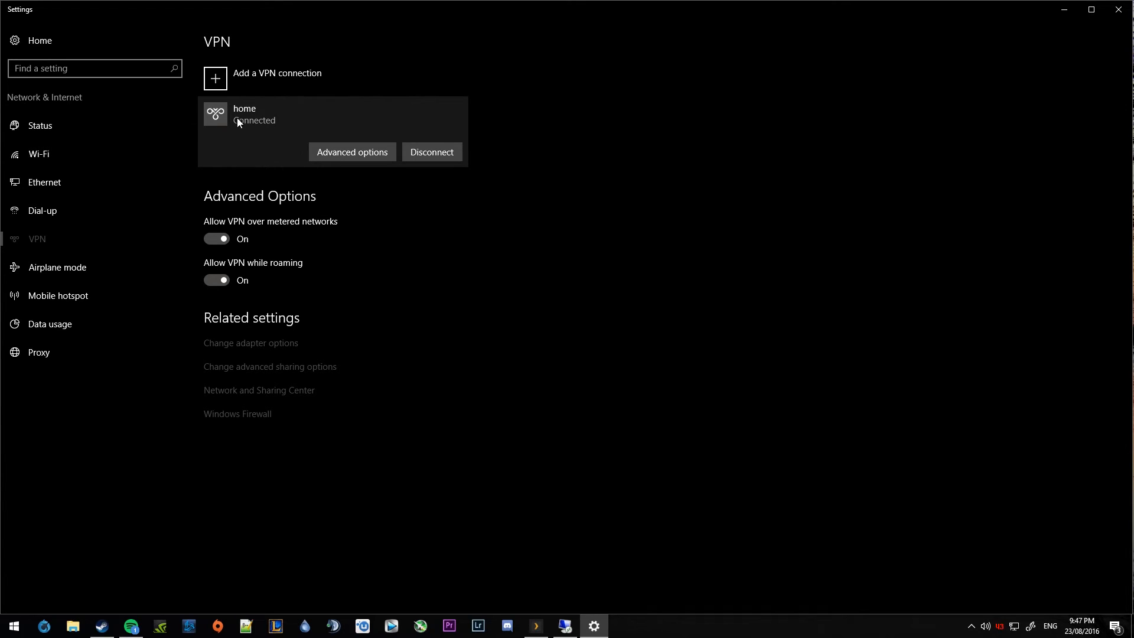
mouse_move(388, 333)
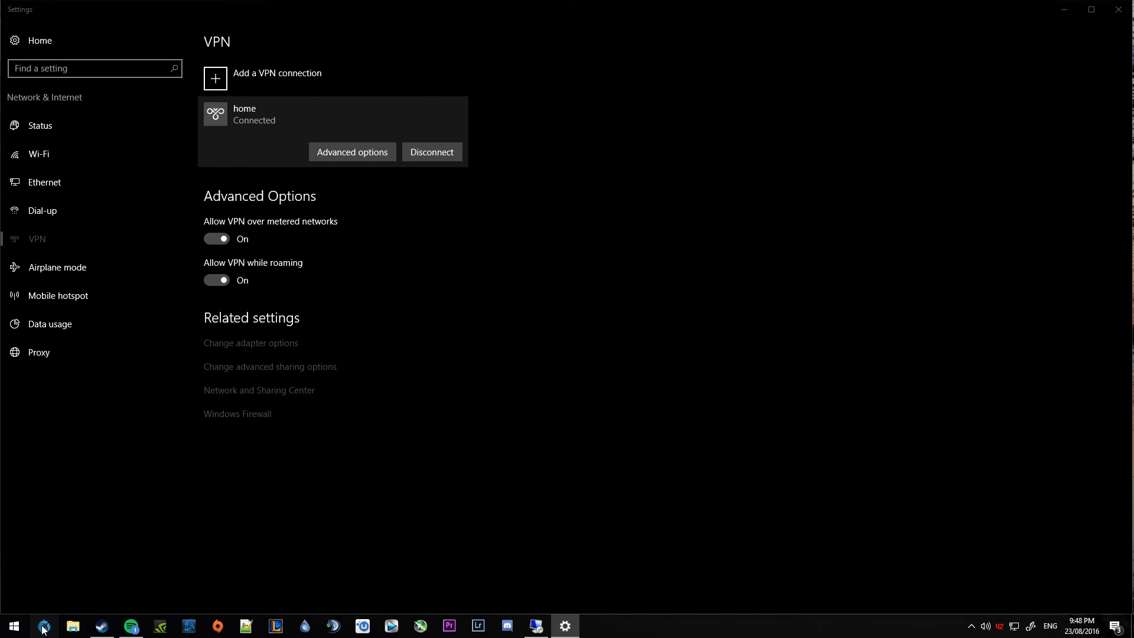
Load 192.168.1.1 in Waterfox over the VPN and verify the connected networks.
click(44, 626)
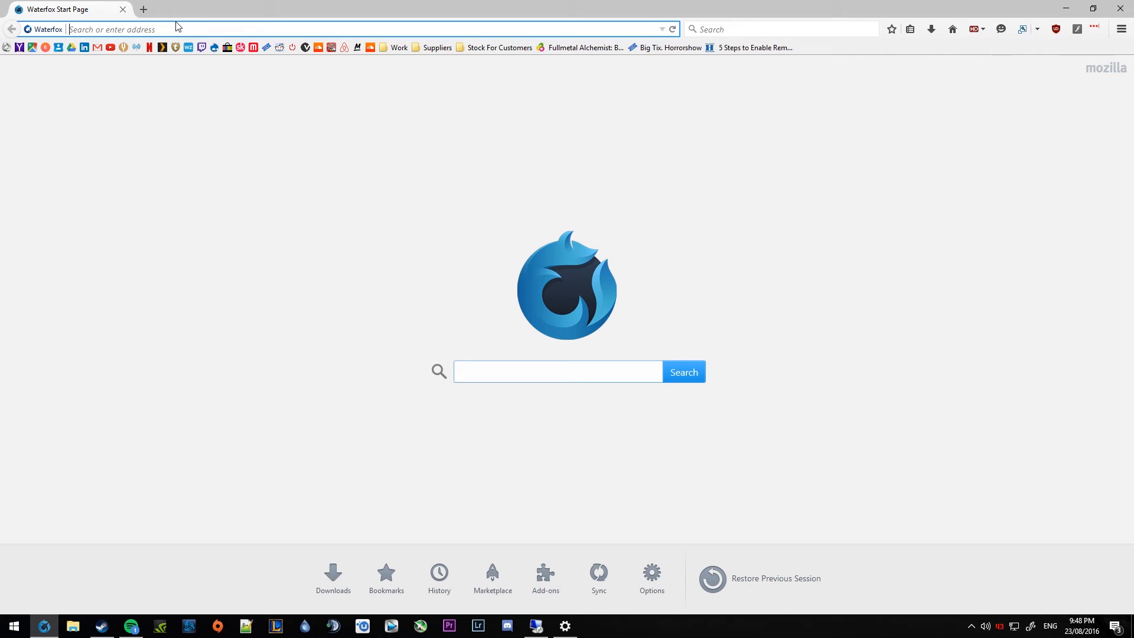
text(192.168.1.1)
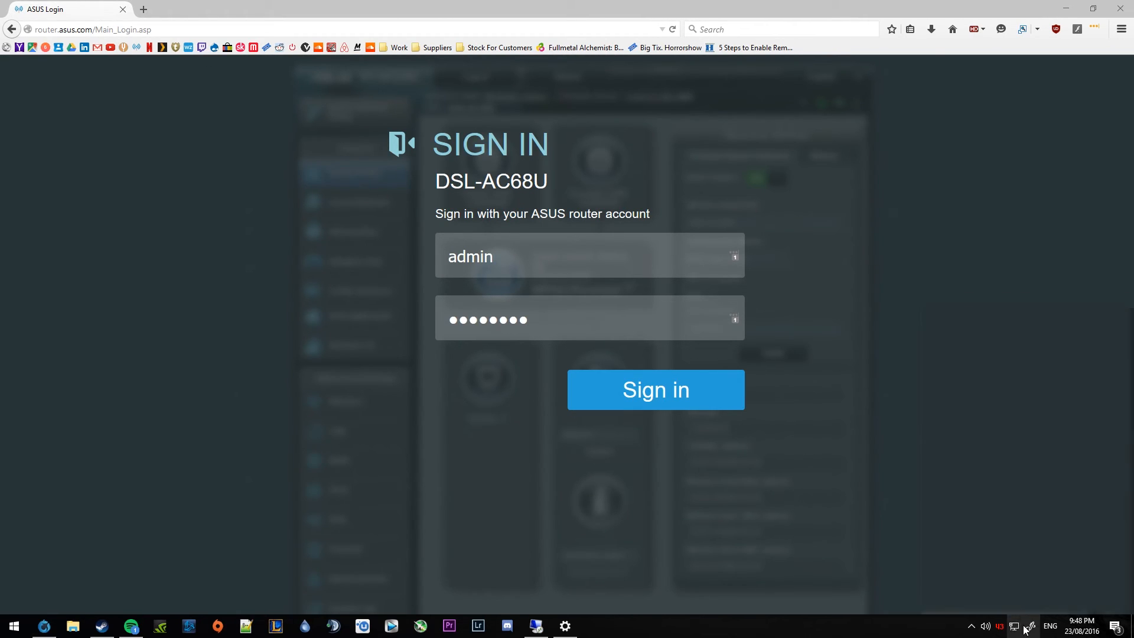
click(1029, 626)
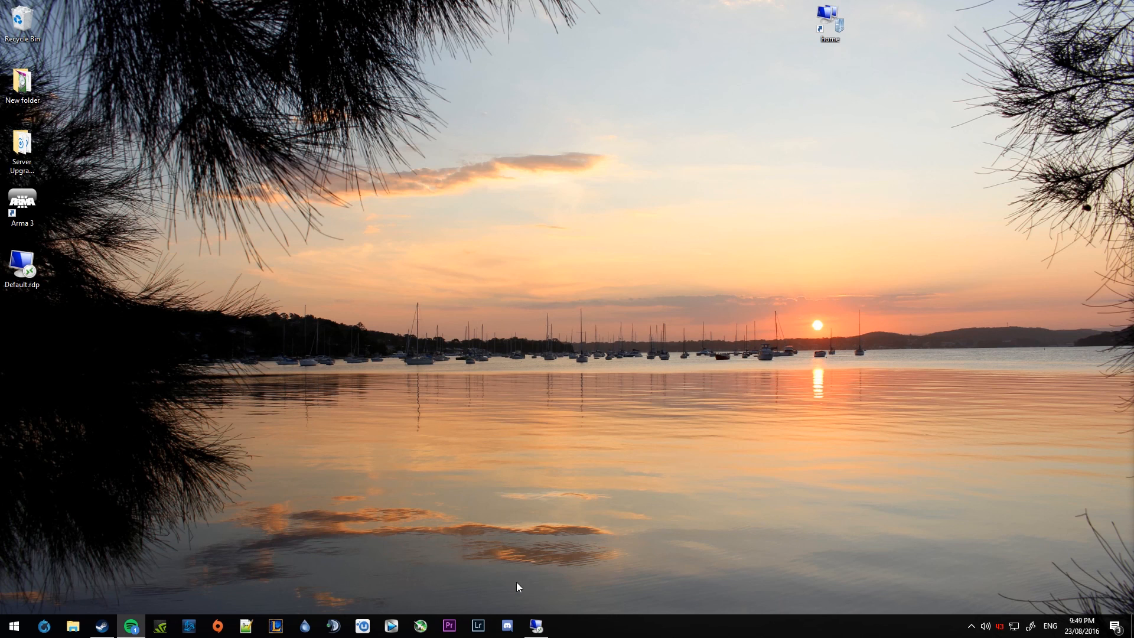
mouse_move(648, 480)
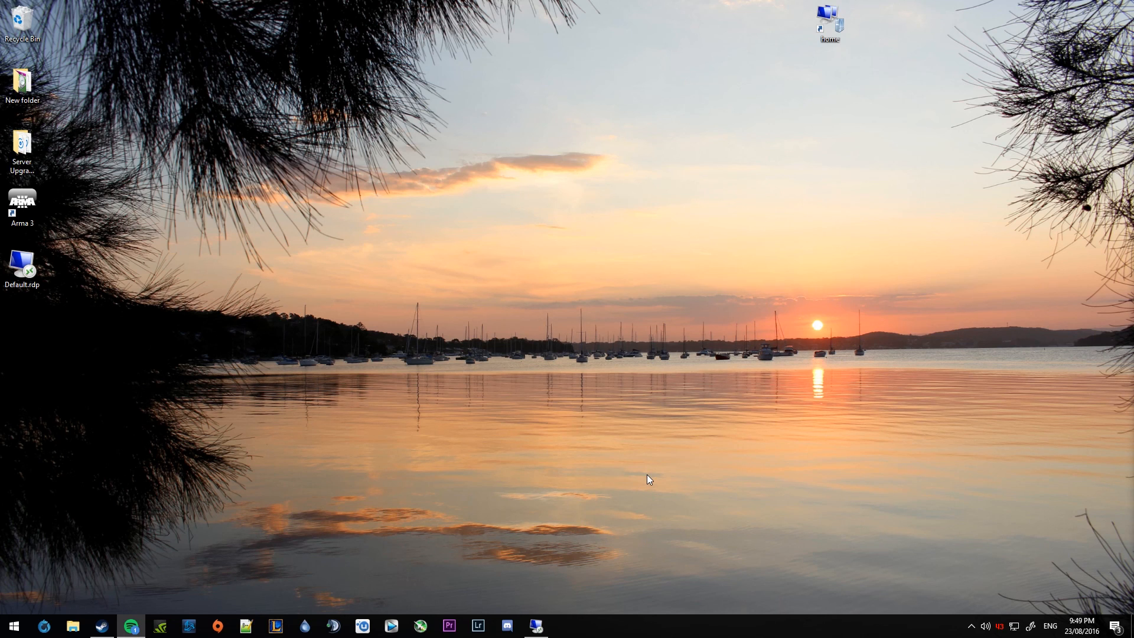
mouse_move(651, 473)
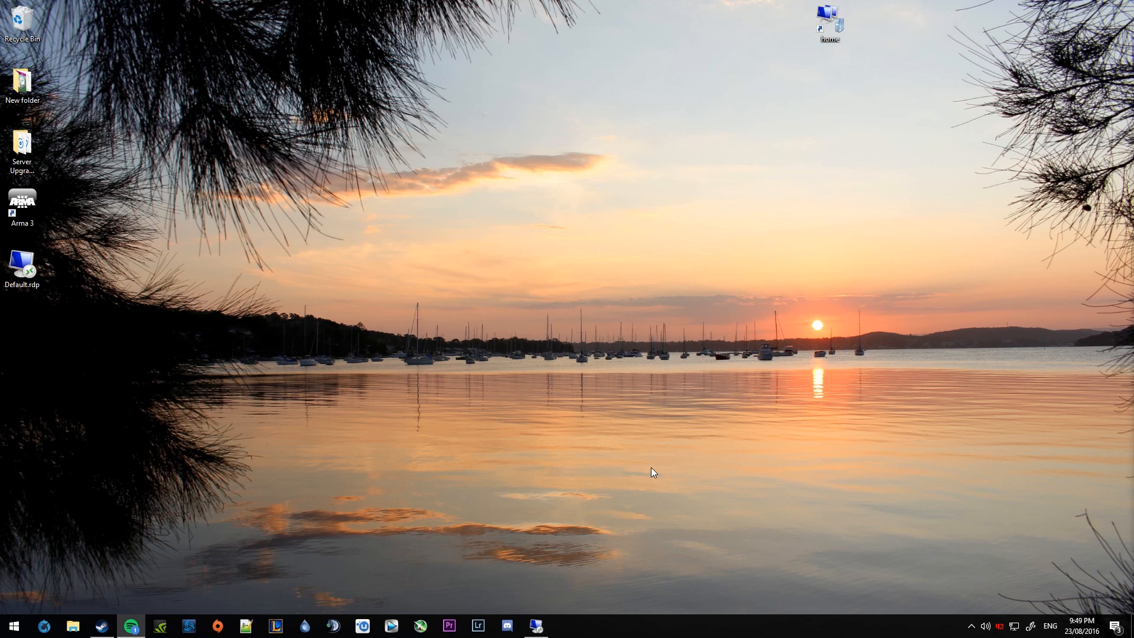